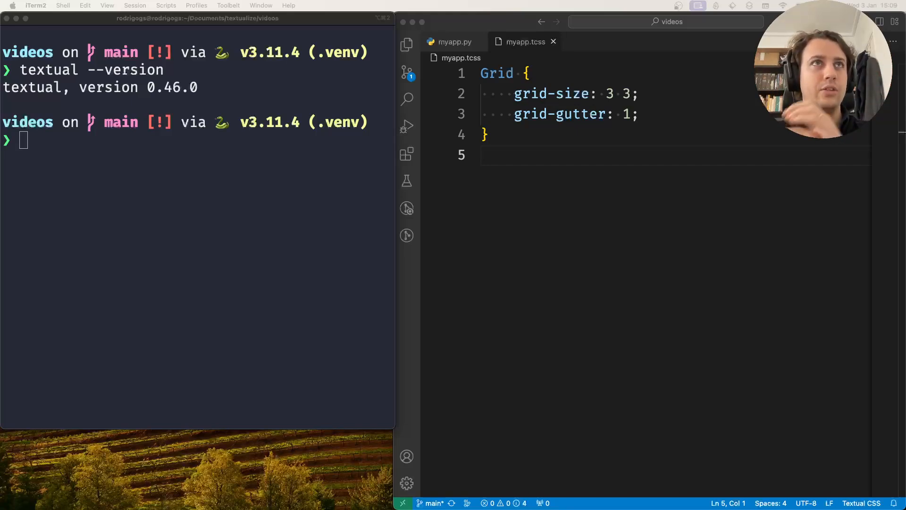
pyautogui.moveTo(559, 436)
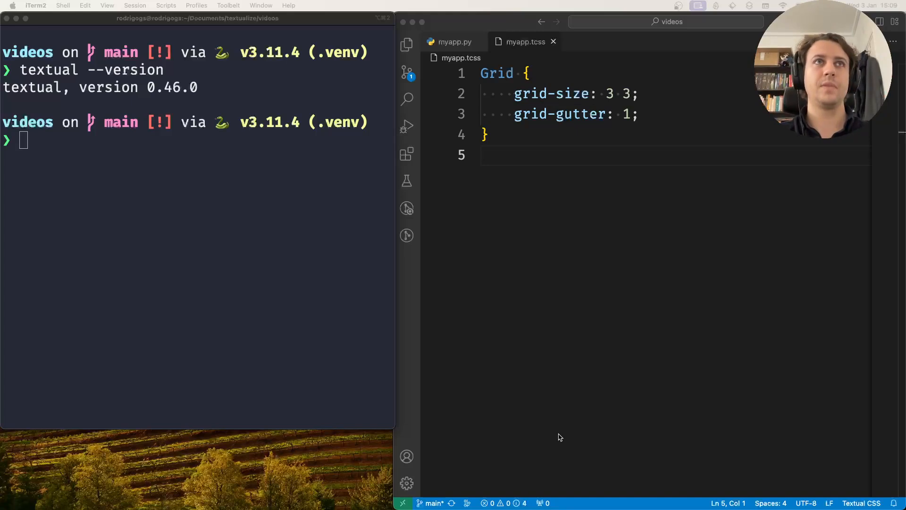
# Step: Launch myapp.py with 'textual run --dev' so the Yes or no? screen appears
pyautogui.write('textual')
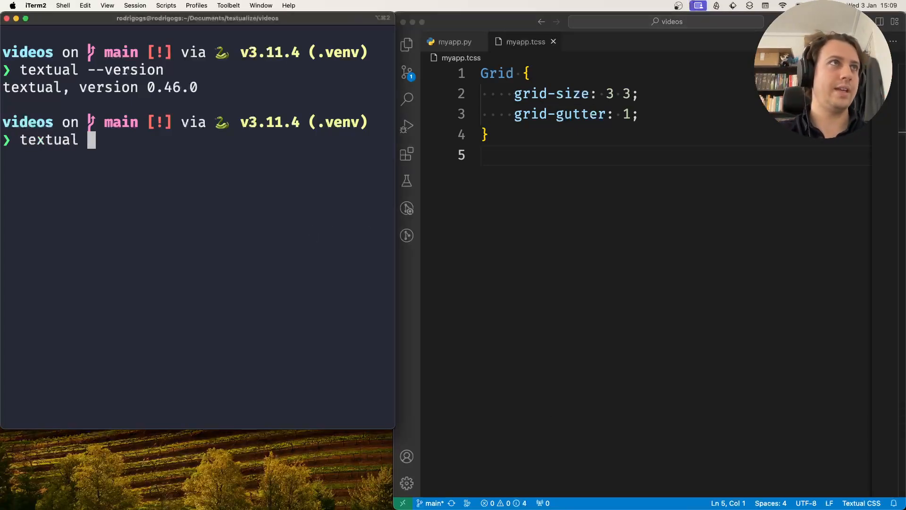
pyautogui.write('run --d')
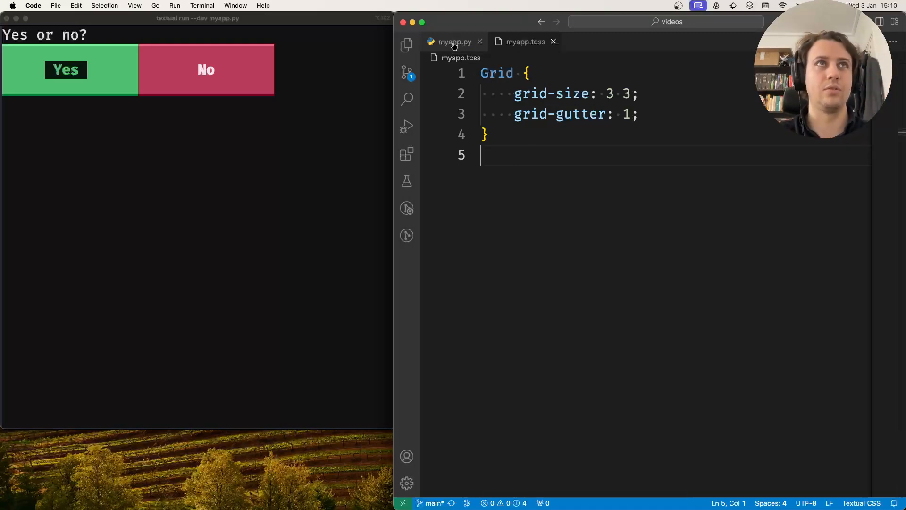
pyautogui.moveTo(453, 42)
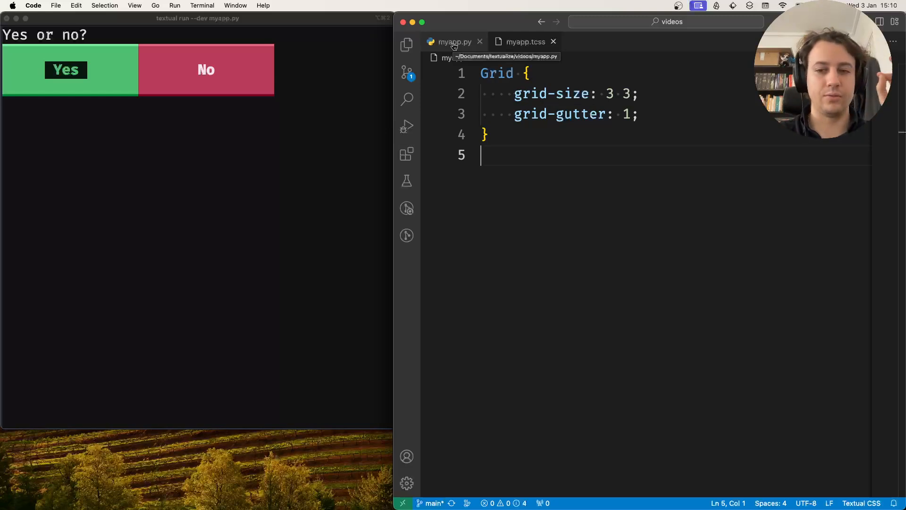
# Step: Show myapp.py scrolled to the YesOrNo modal screen class
pyautogui.click(454, 41)
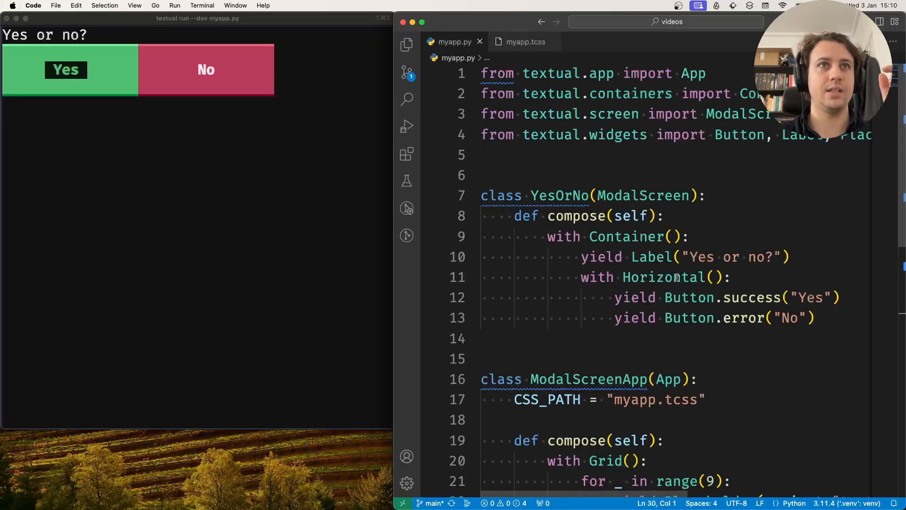
pyautogui.scroll(-3)
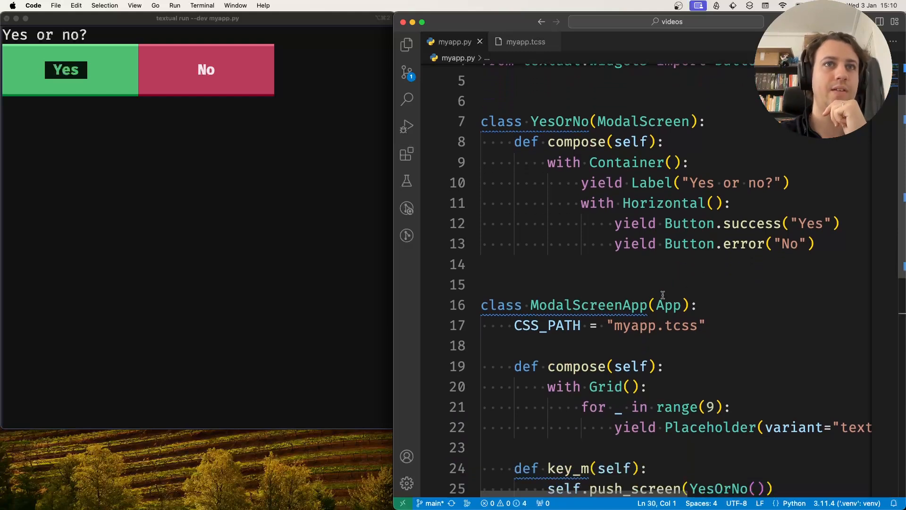
pyautogui.doubleClick(560, 122)
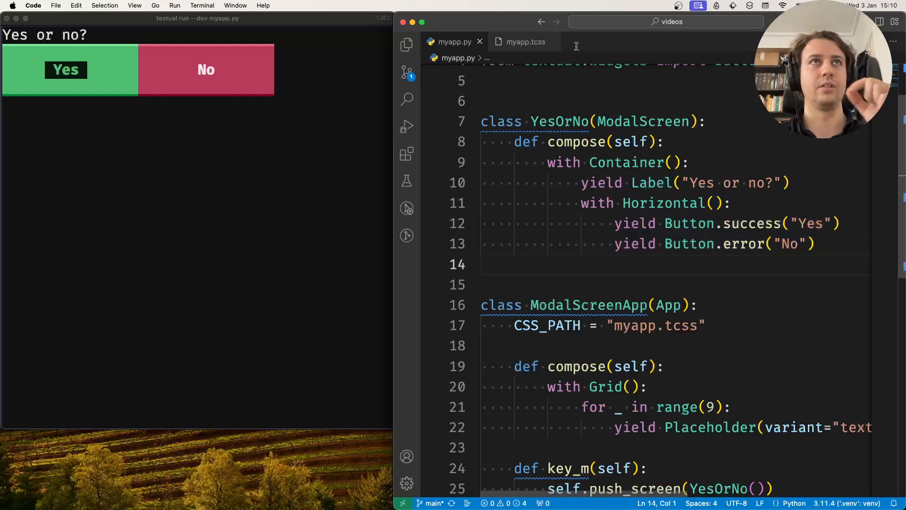
# Step: Add a YesOrNo rule in myapp.tcss with align: center middle and background: red
pyautogui.click(521, 42)
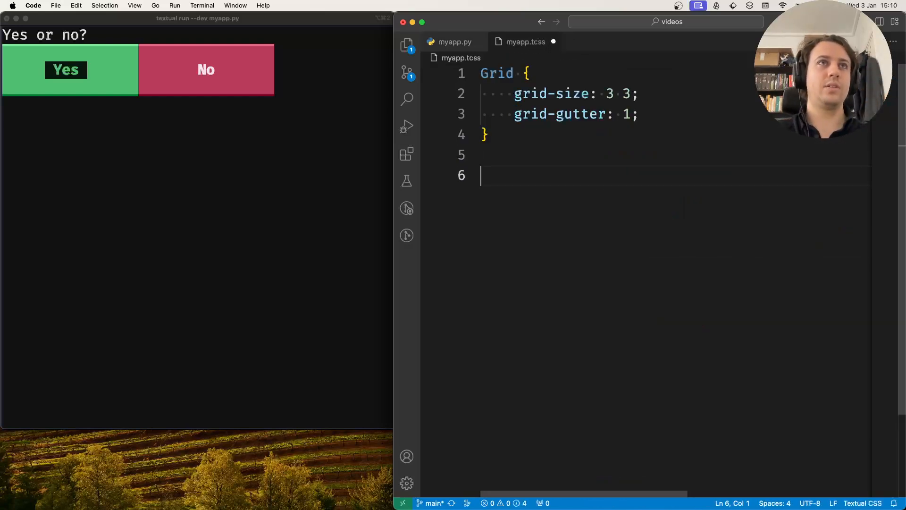
pyautogui.write('YesOrNo')
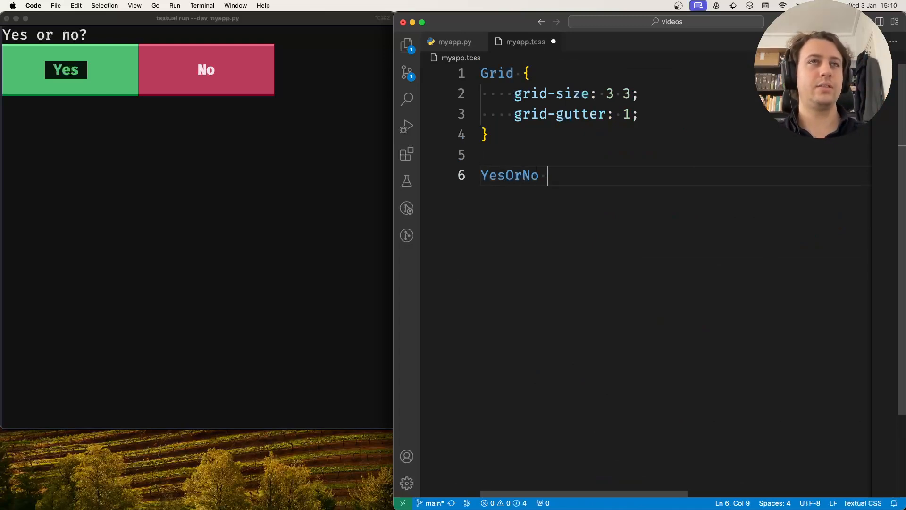
pyautogui.write('{')
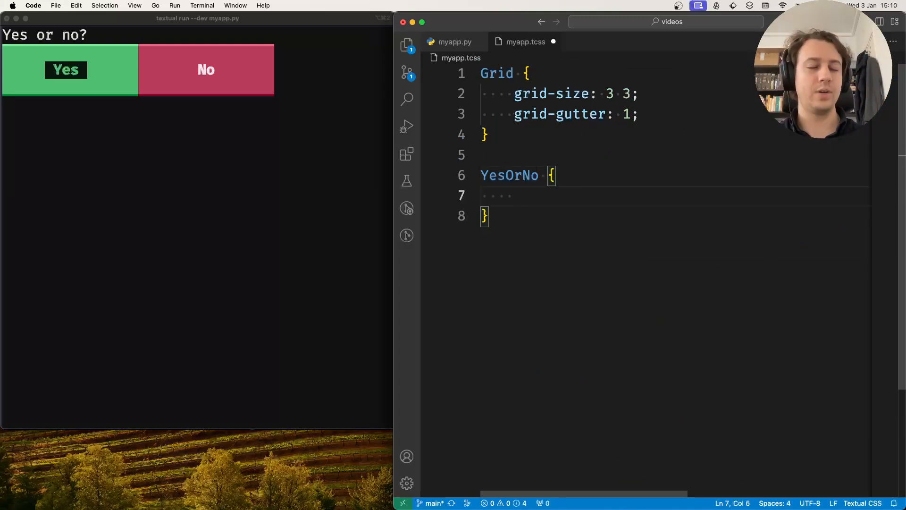
pyautogui.write('align')
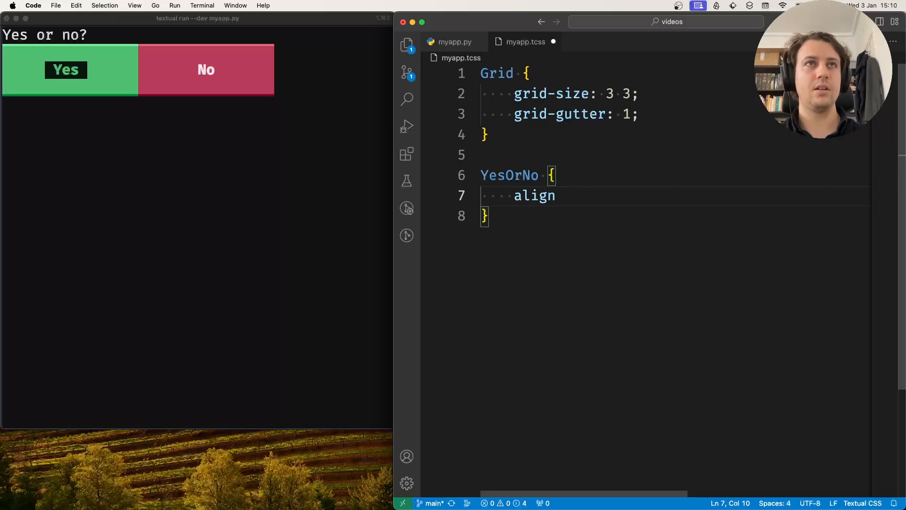
pyautogui.write(': center middle;')
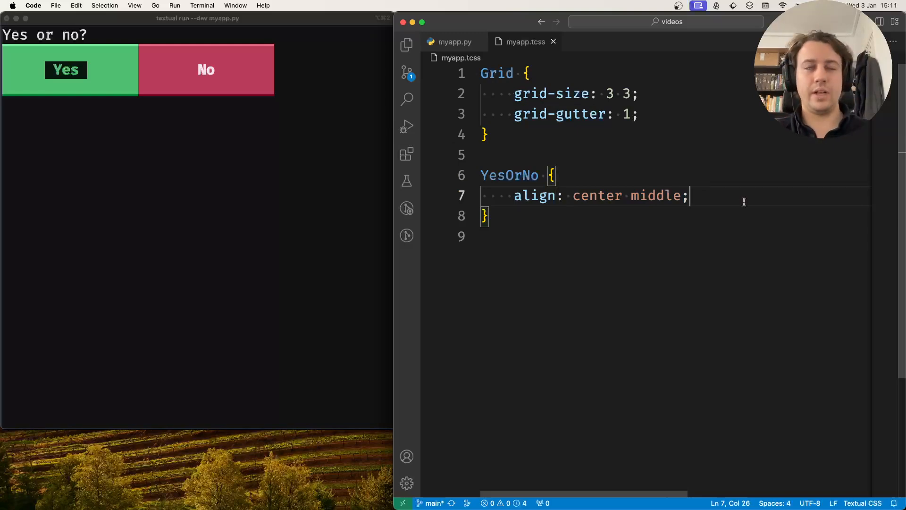
pyautogui.write('background')
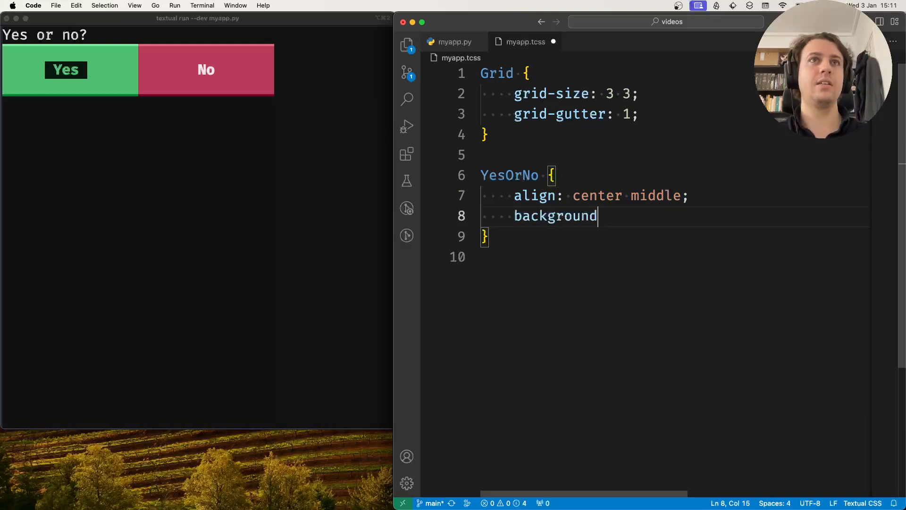
pyautogui.write(': red;')
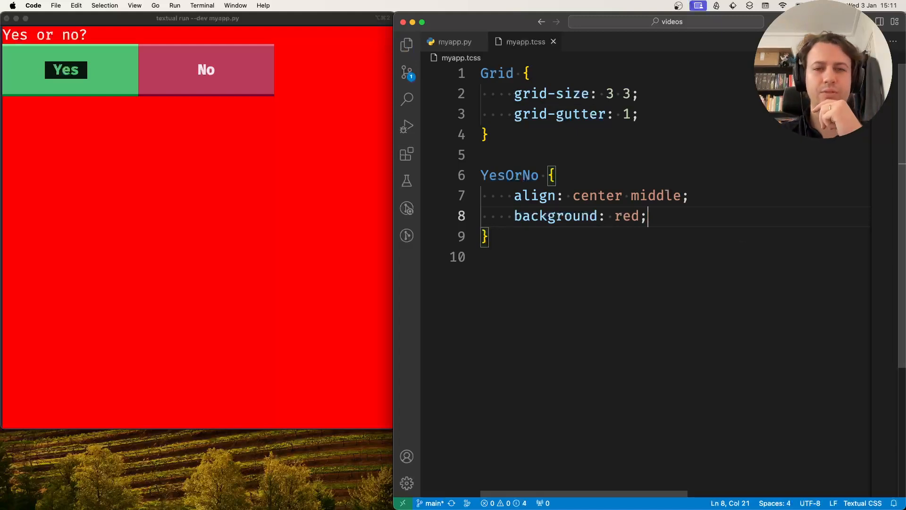
pyautogui.click(687, 195)
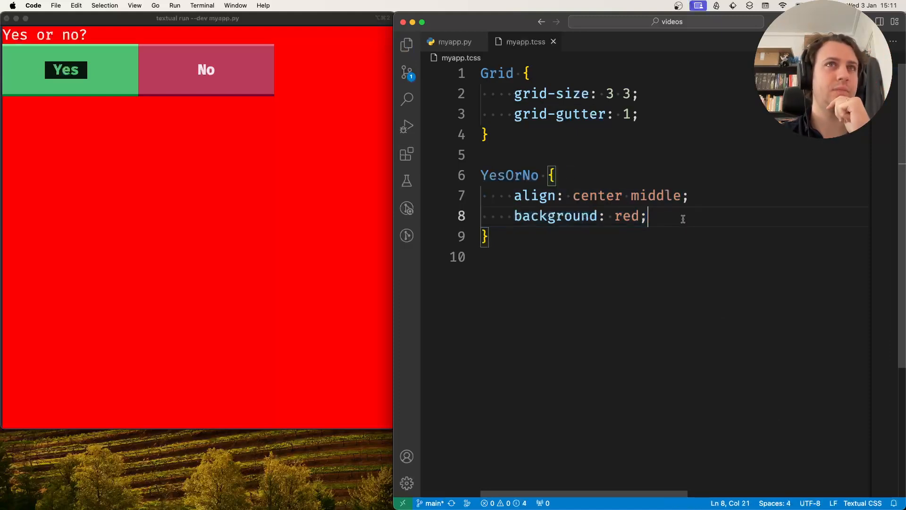
pyautogui.doubleClick(627, 215)
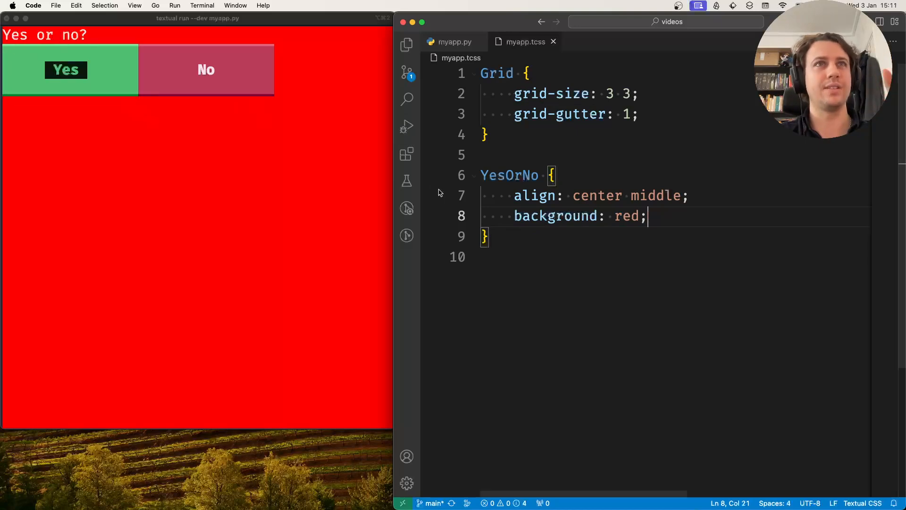
# Step: Add a YesOrNo > Container rule with a blue background
pyautogui.doubleClick(498, 175)
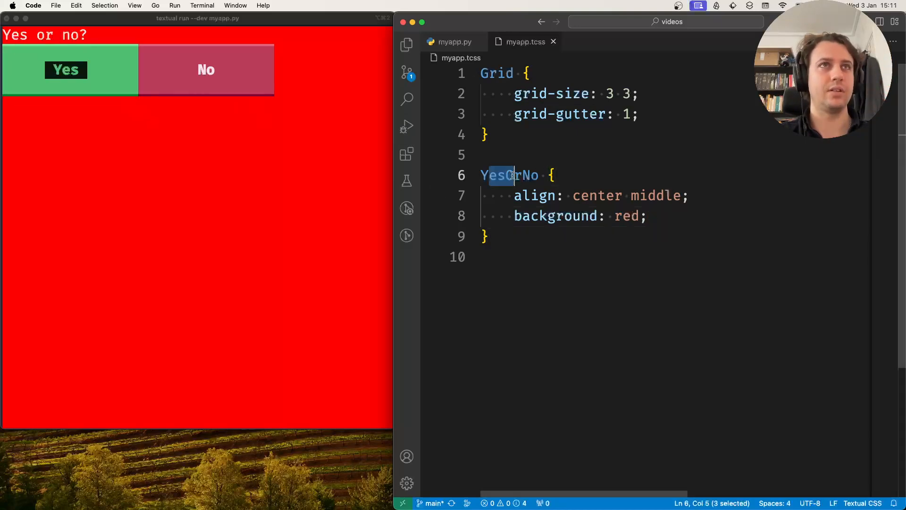
pyautogui.write('C')
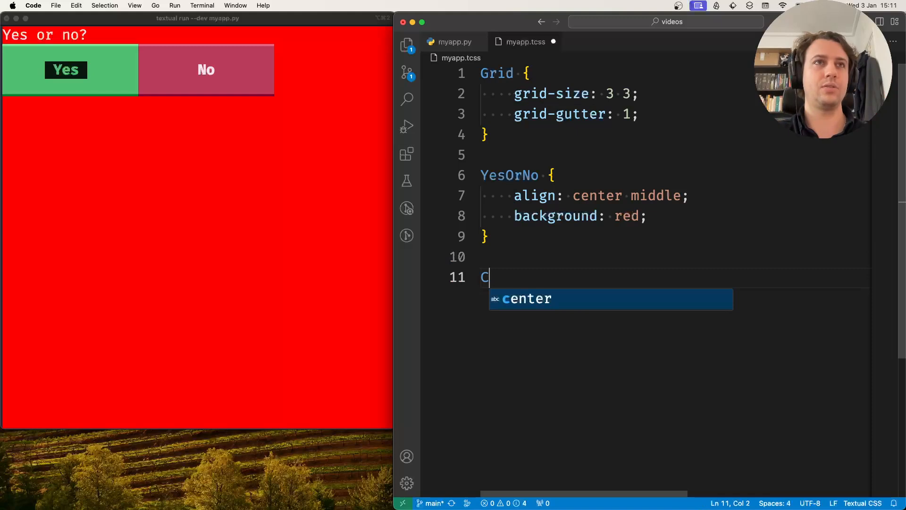
pyautogui.write('YesOrNo')
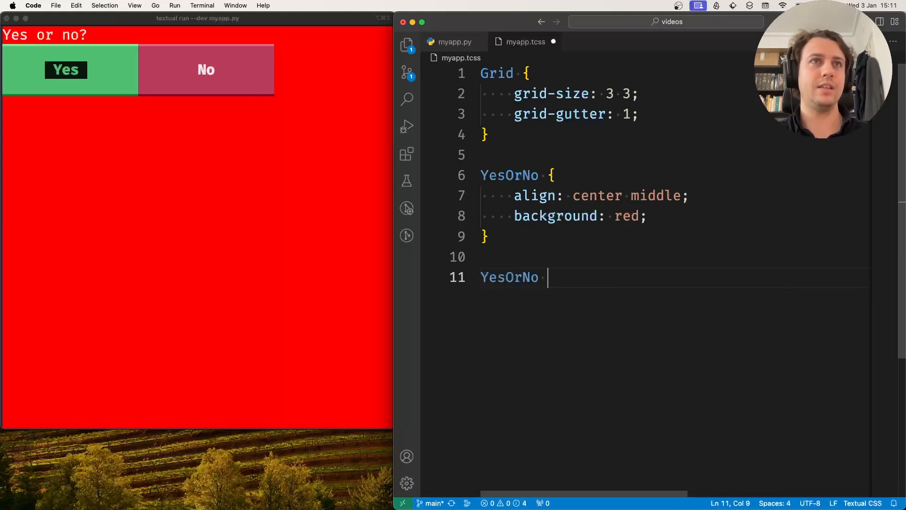
pyautogui.write('> Container {')
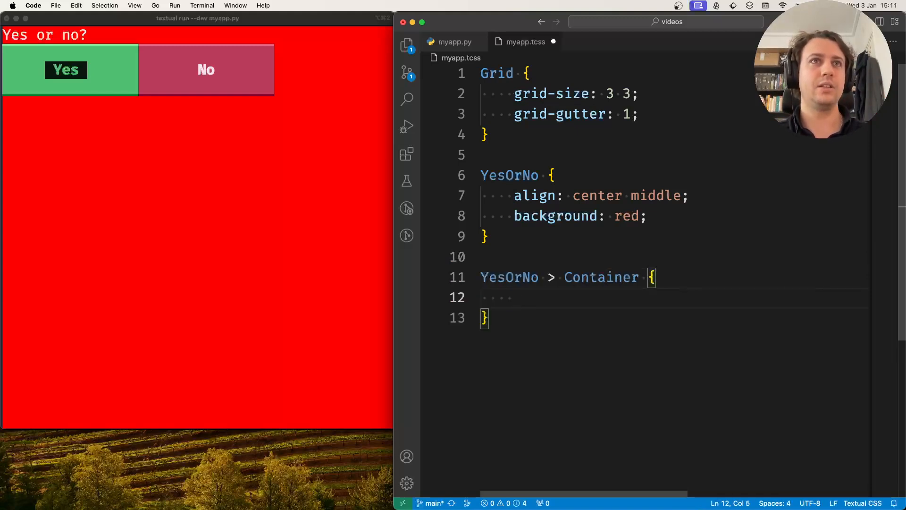
pyautogui.write('background: blue')
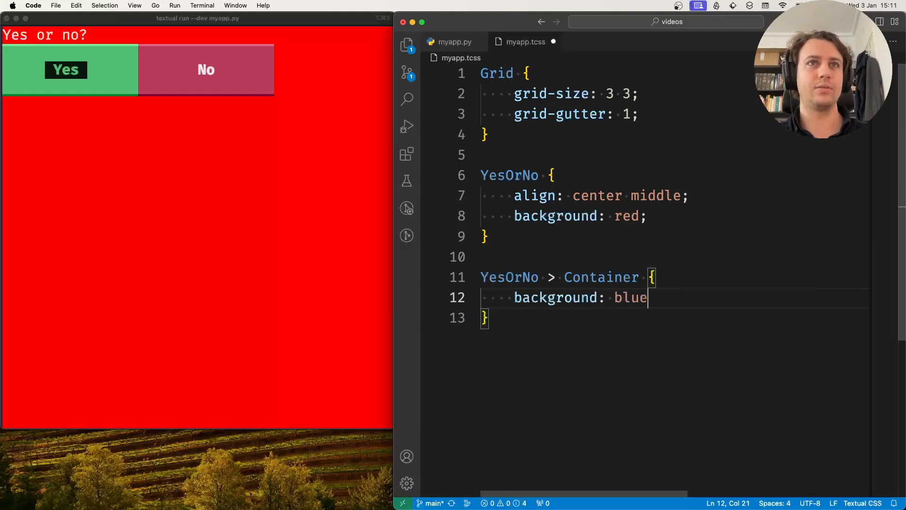
pyautogui.write(';')
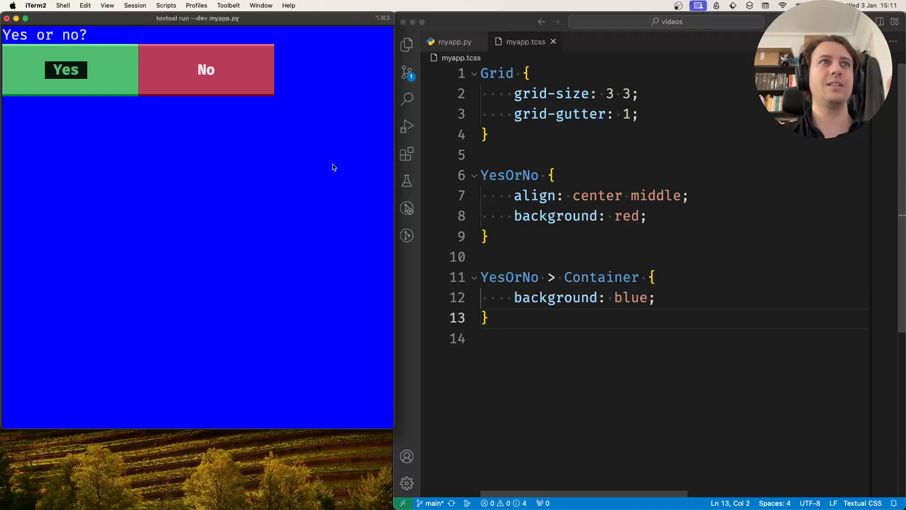
pyautogui.moveTo(275, 31)
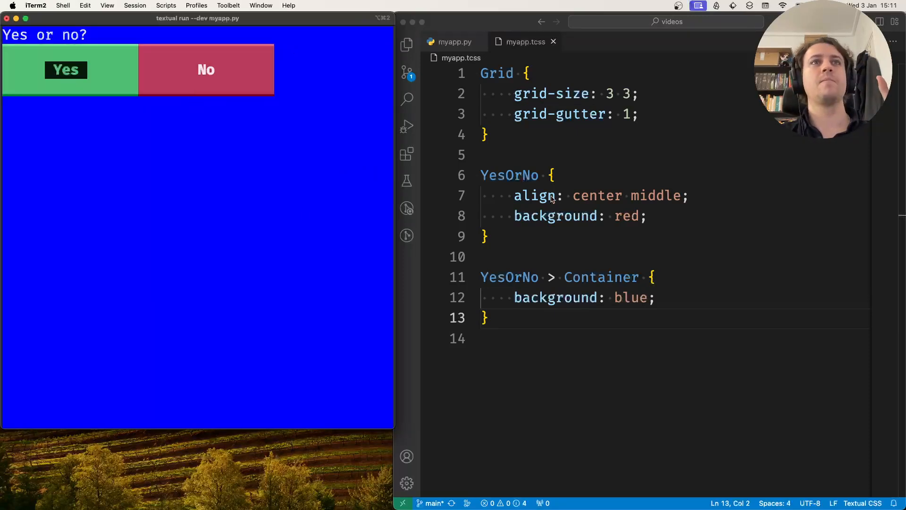
pyautogui.doubleClick(509, 175)
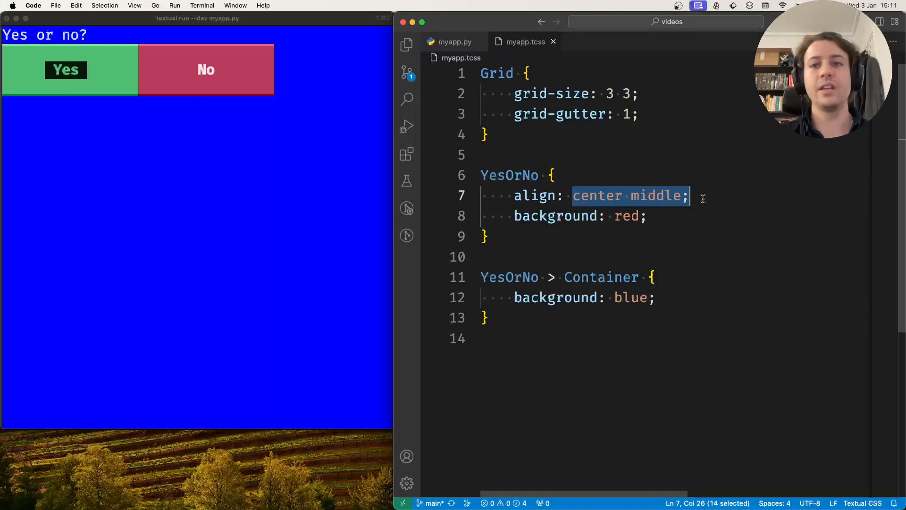
# Step: Give the Container rule height: auto and width: auto so it sizes to content
pyautogui.click(632, 277)
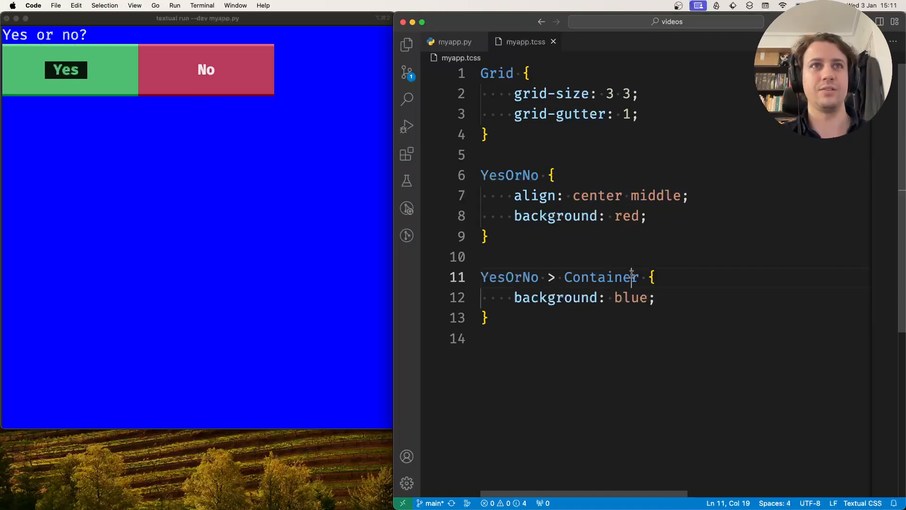
pyautogui.write('heig')
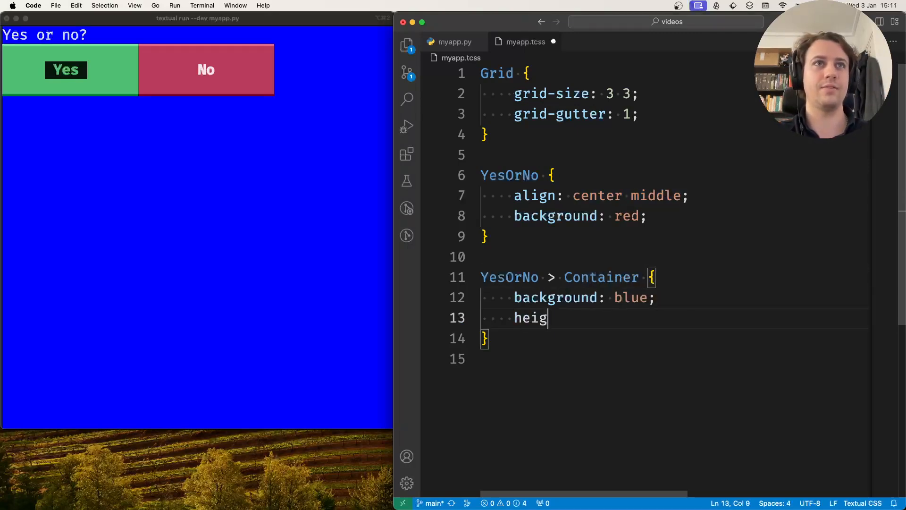
pyautogui.write('ht: auto;')
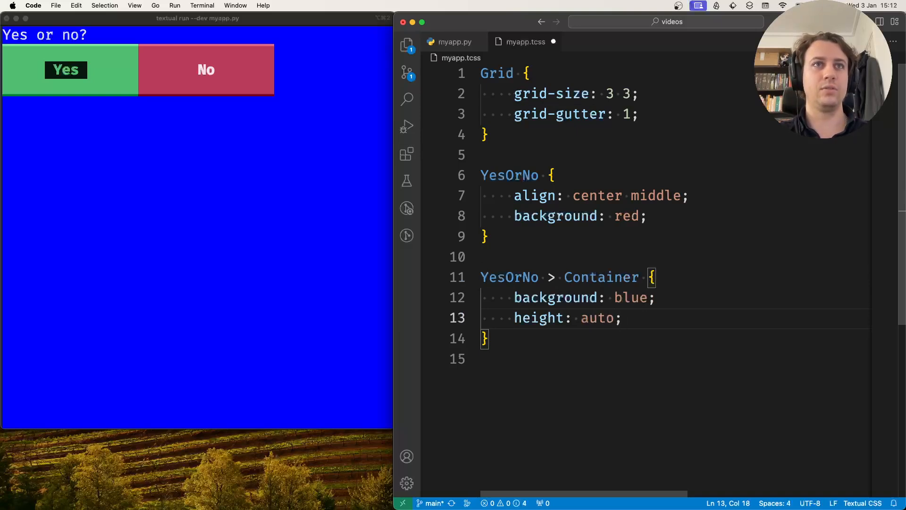
pyautogui.write('width')
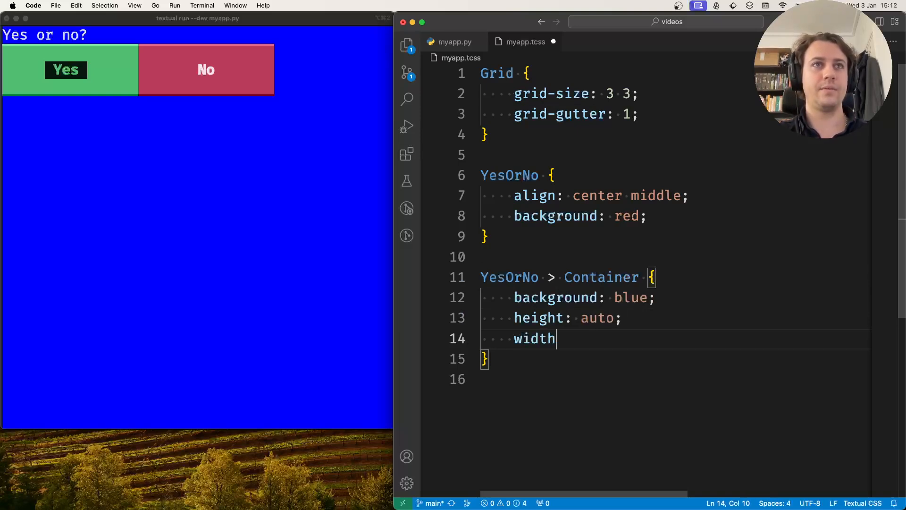
pyautogui.write(': auto;')
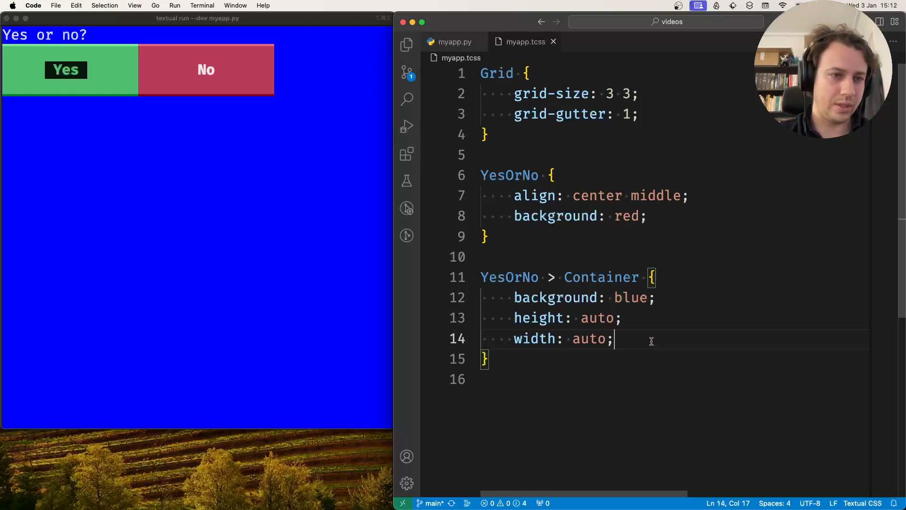
# Step: Add a YesOrNo > Container > Horizontal rule with a brown background
pyautogui.click(558, 378)
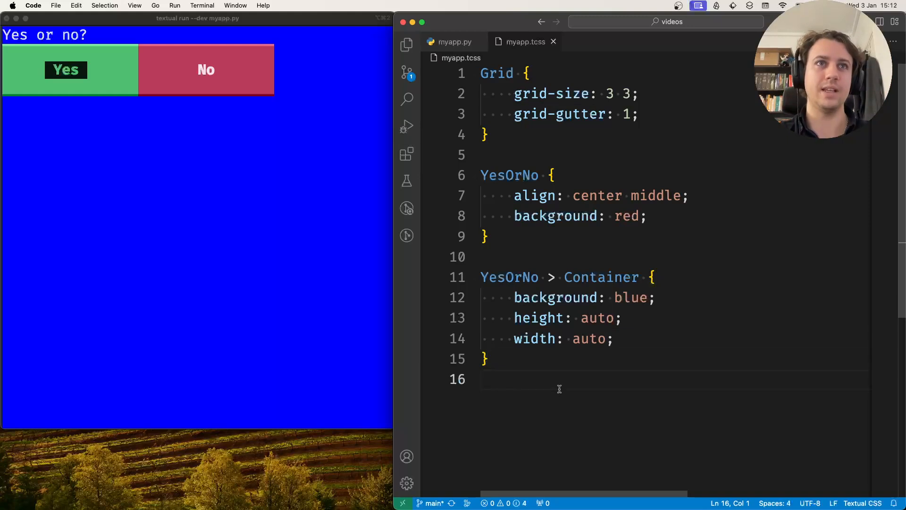
pyautogui.write('YesOrNo > Container > Horizontal {')
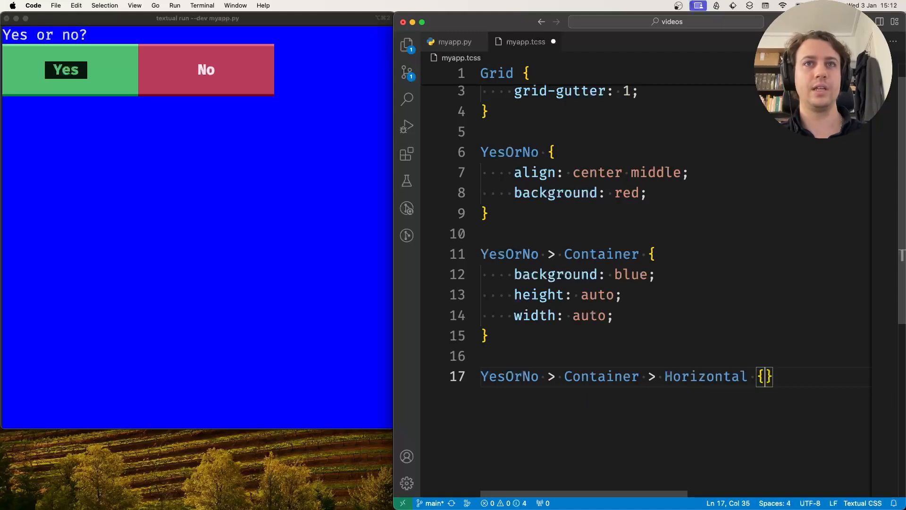
pyautogui.write('backgroudn:')
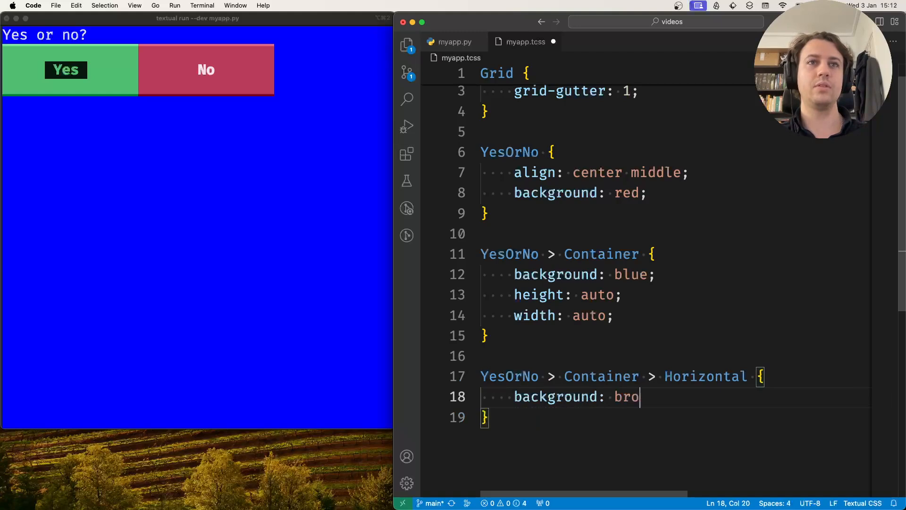
pyautogui.write('wn;')
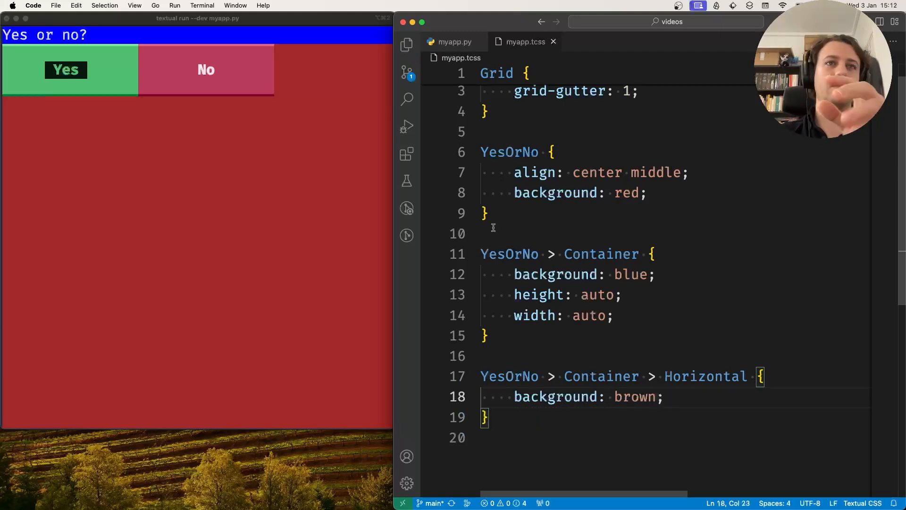
# Step: Give the Horizontal button row height: auto and width: auto
pyautogui.click(266, 129)
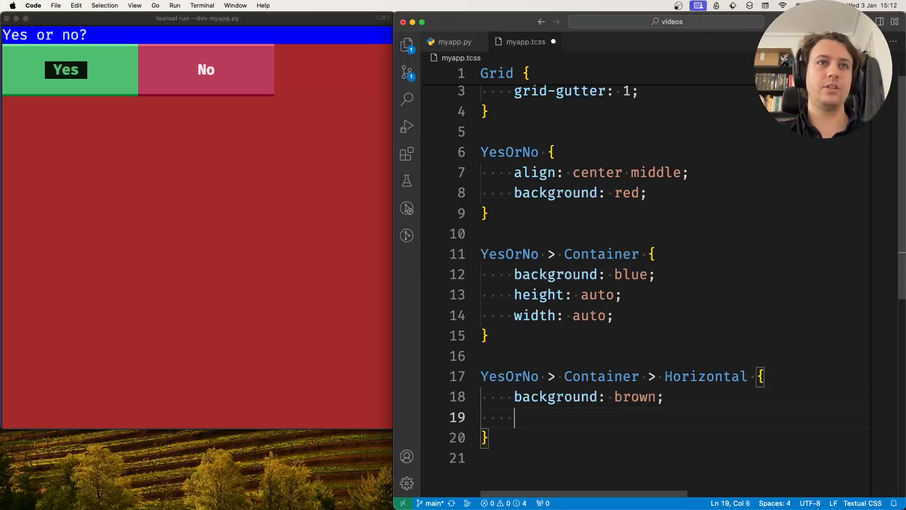
pyautogui.write('height: auto;')
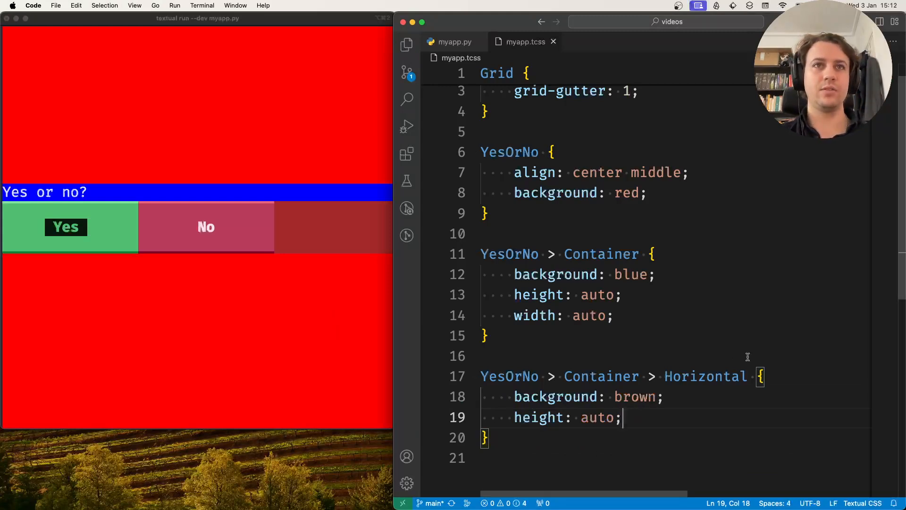
pyautogui.moveTo(250, 131)
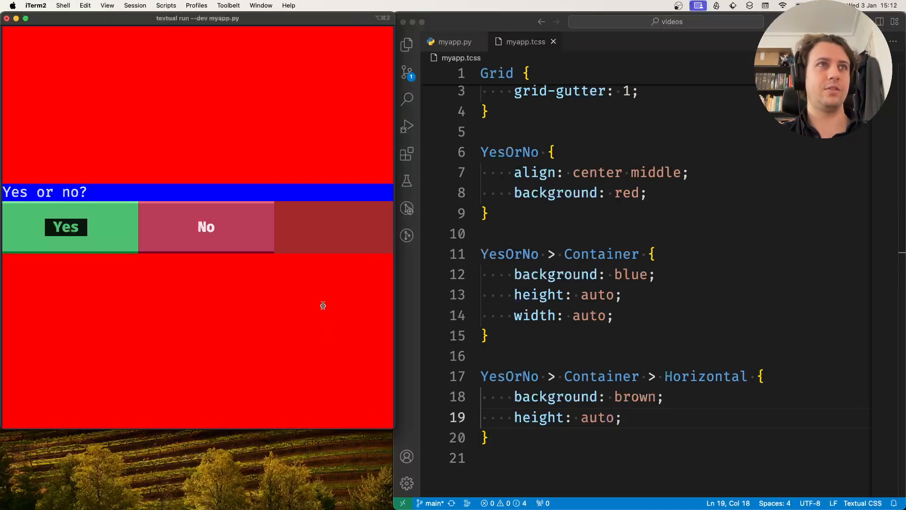
pyautogui.moveTo(290, 278)
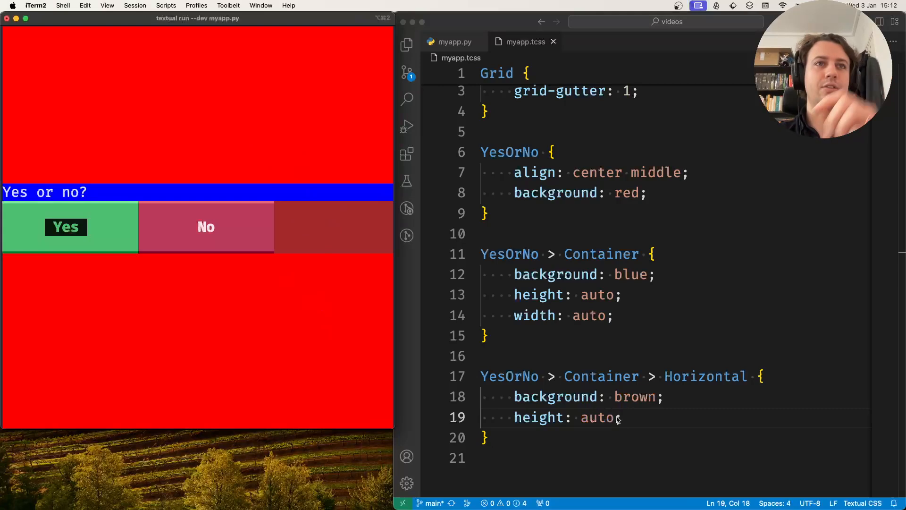
pyautogui.write('width')
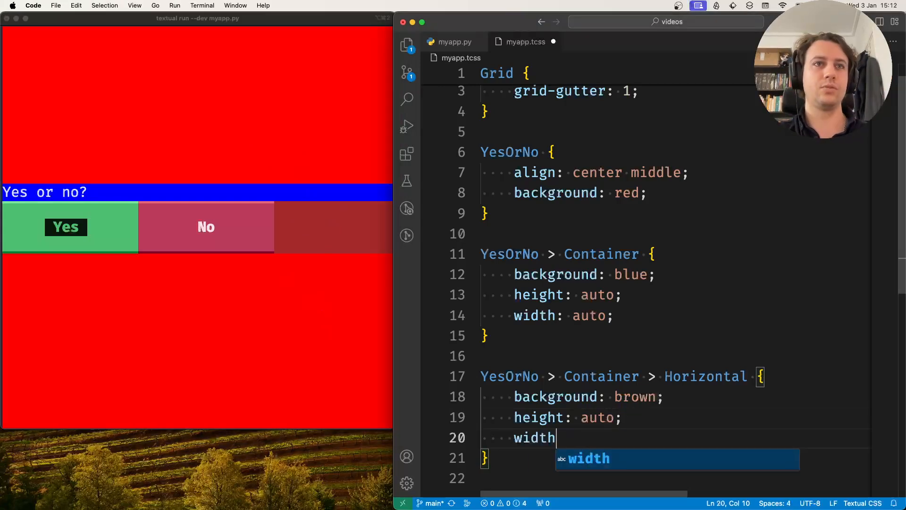
pyautogui.write(': auto;')
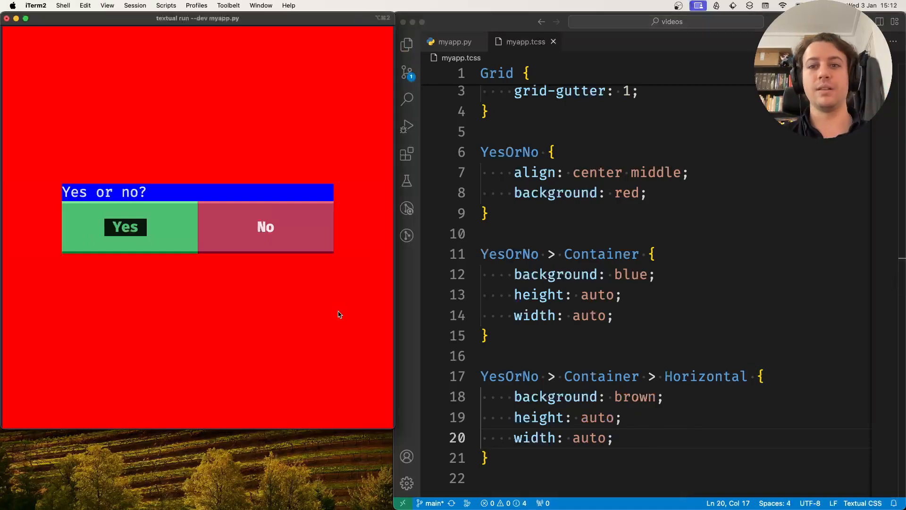
pyautogui.moveTo(219, 176)
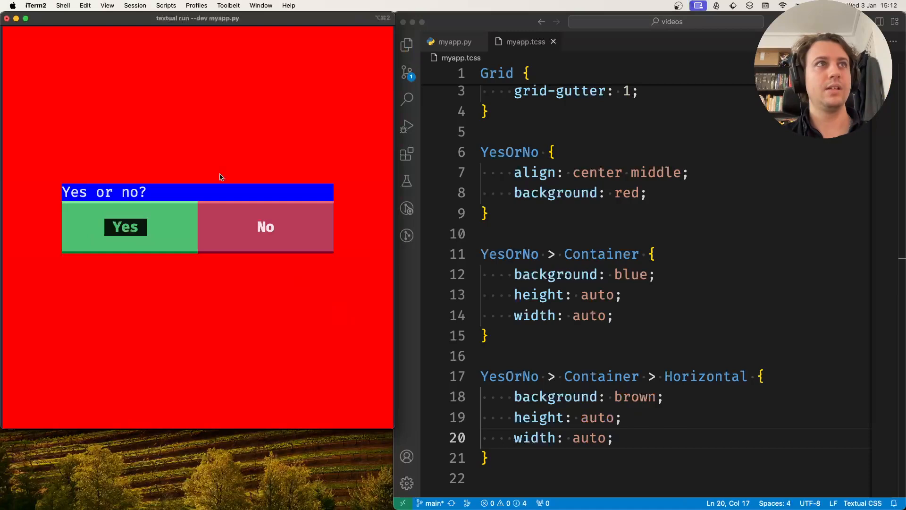
pyautogui.moveTo(199, 305)
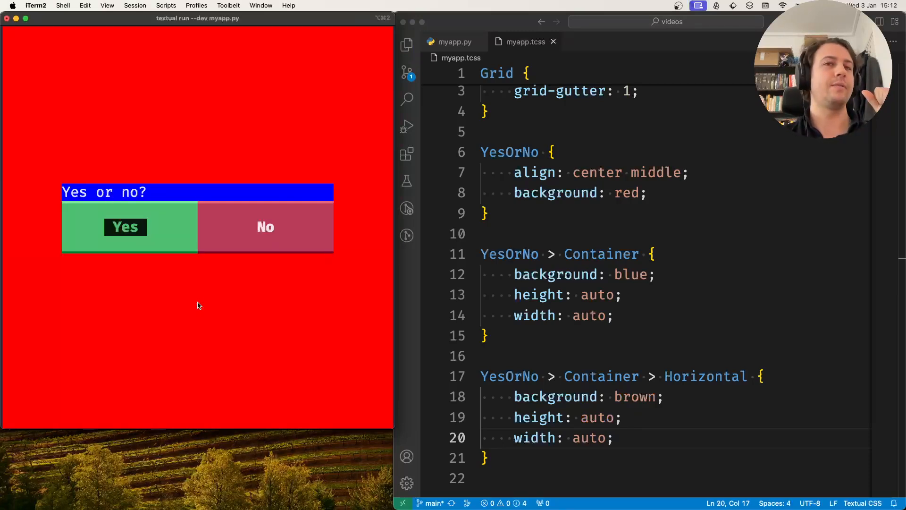
pyautogui.moveTo(101, 189)
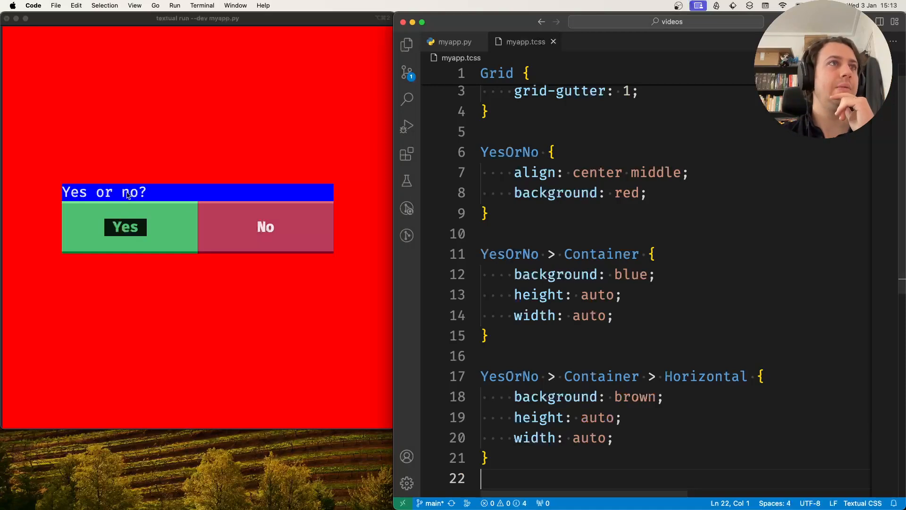
pyautogui.moveTo(560, 227)
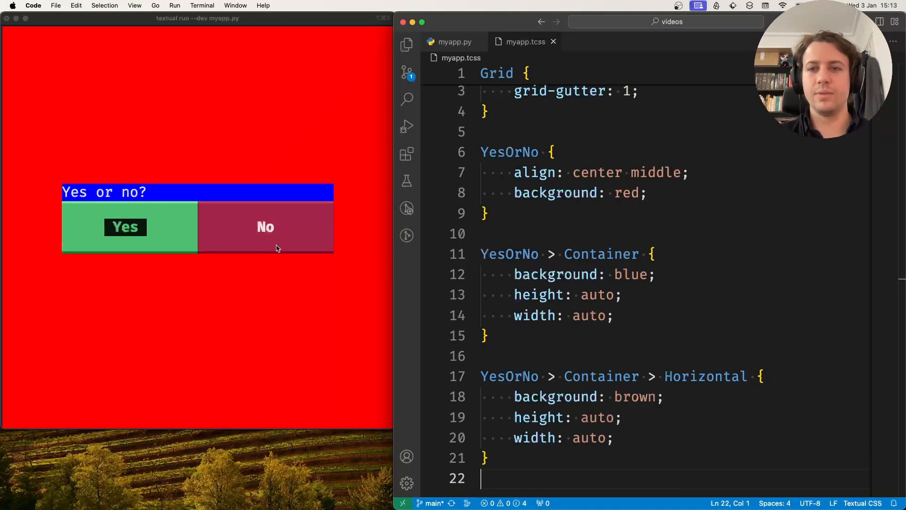
# Step: Add align: center middle to the Container rule
pyautogui.click(577, 254)
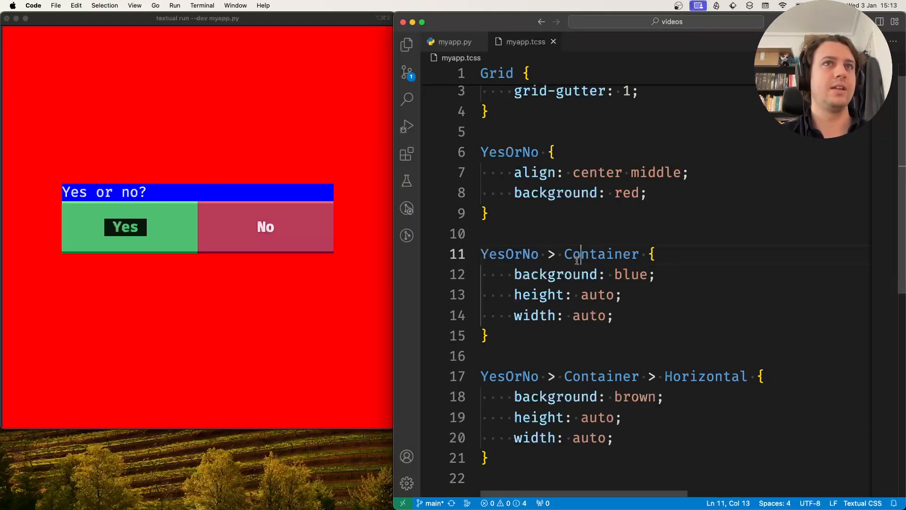
pyautogui.click(485, 151)
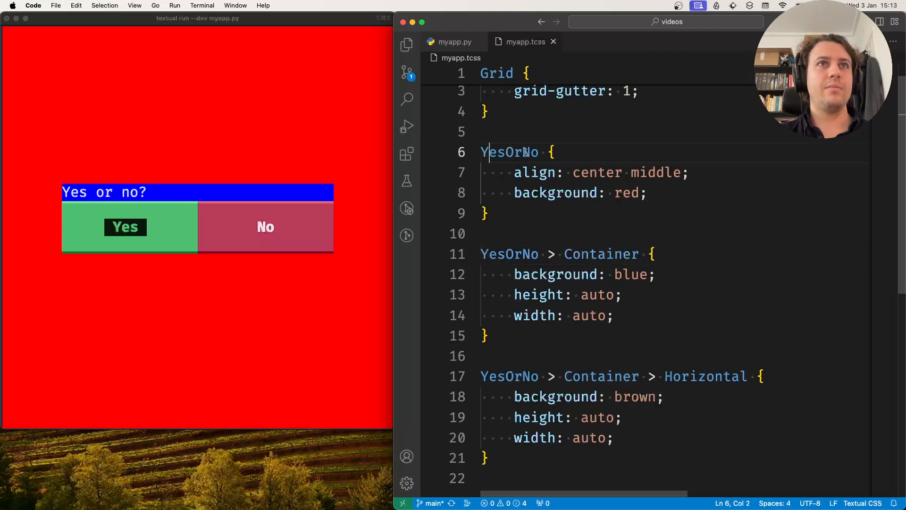
pyautogui.doubleClick(601, 254)
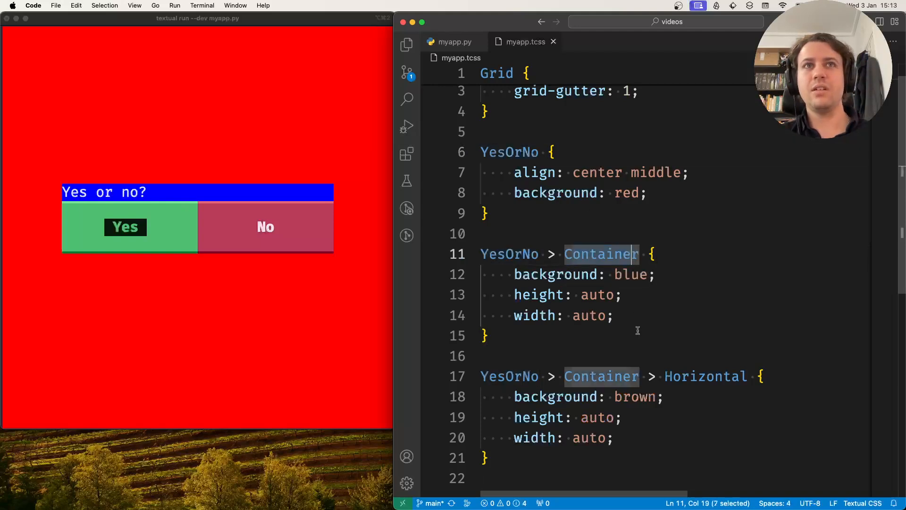
pyautogui.write('alig')
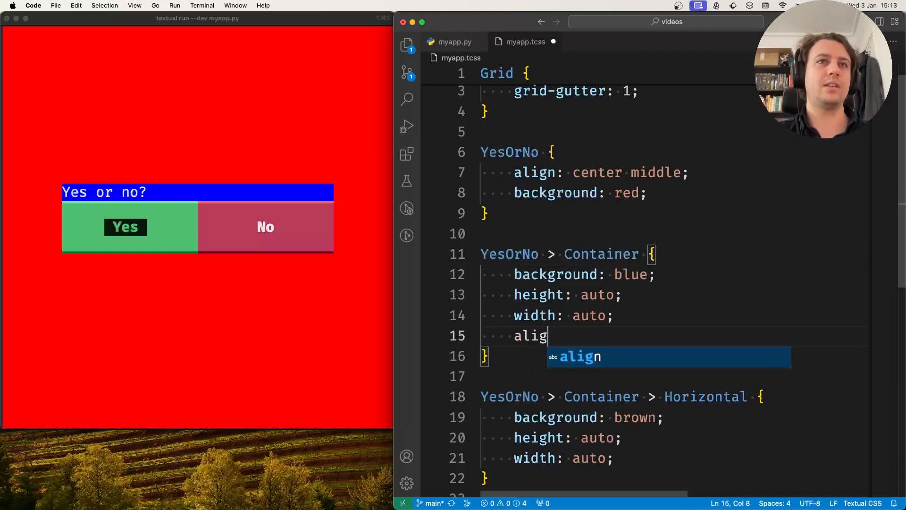
pyautogui.write('n: center middl')
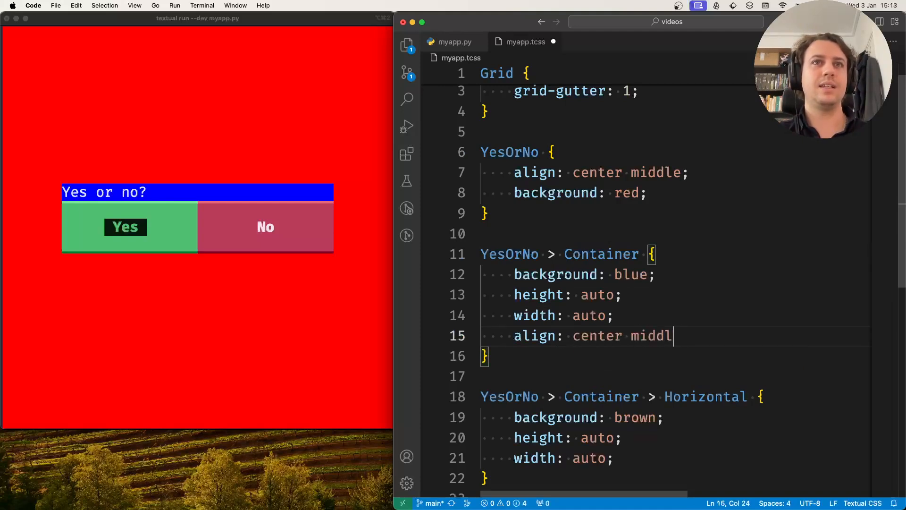
pyautogui.write('e;')
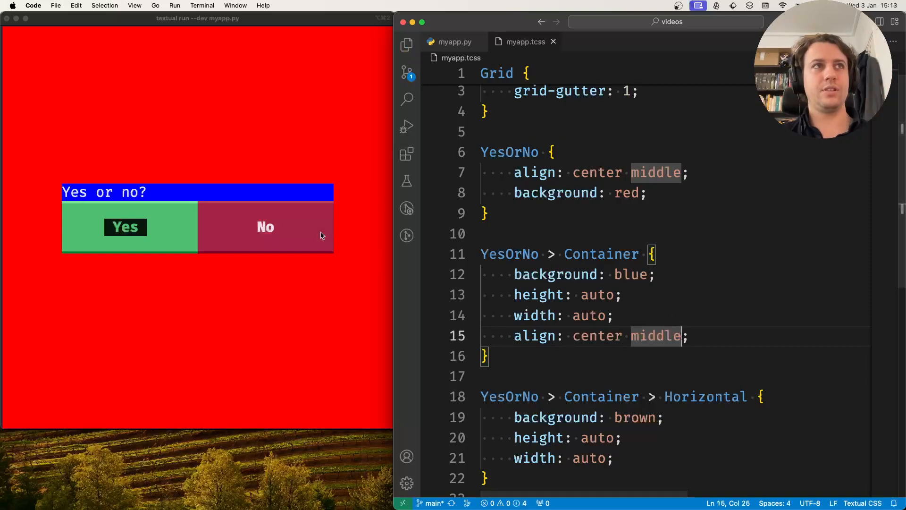
# Step: Add a YesOrNo > Container > Label rule with a pink background
pyautogui.scroll(-3)
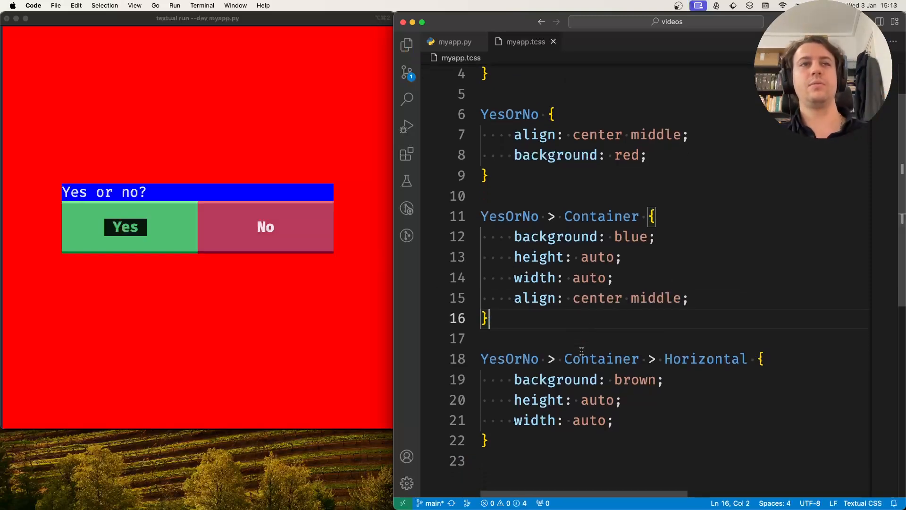
pyautogui.write('YesOrn')
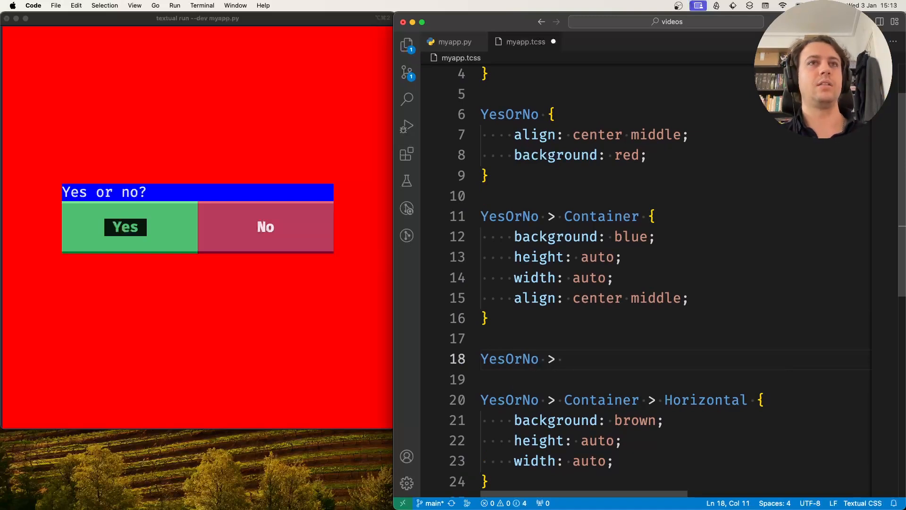
pyautogui.write('Container Label {')
pyautogui.write('background: pin')
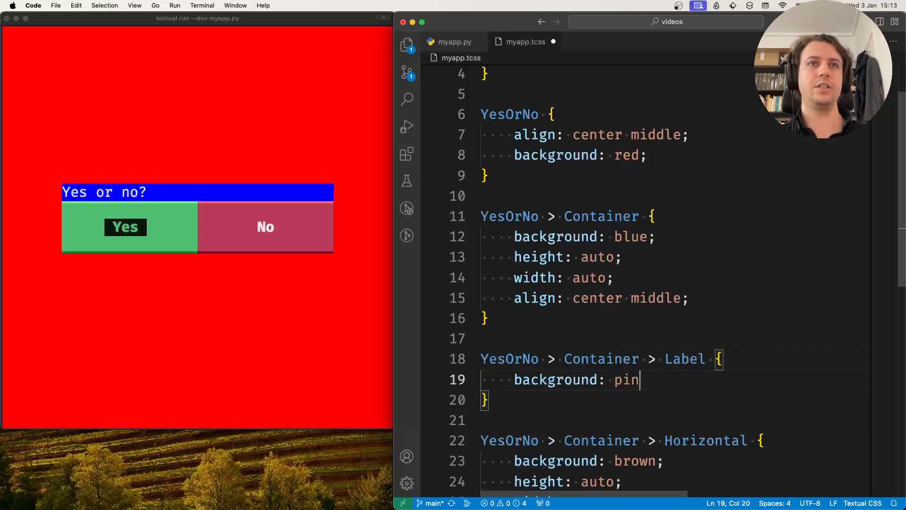
pyautogui.write('k;')
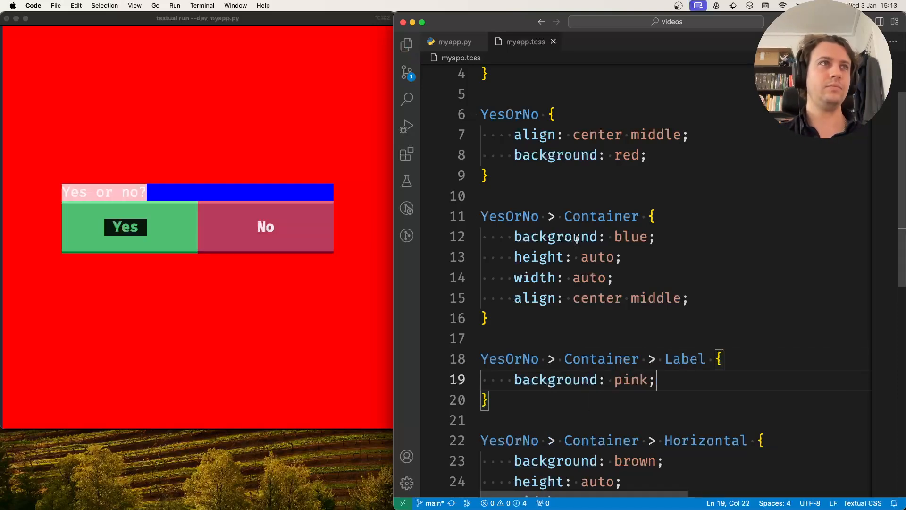
pyautogui.click(621, 154)
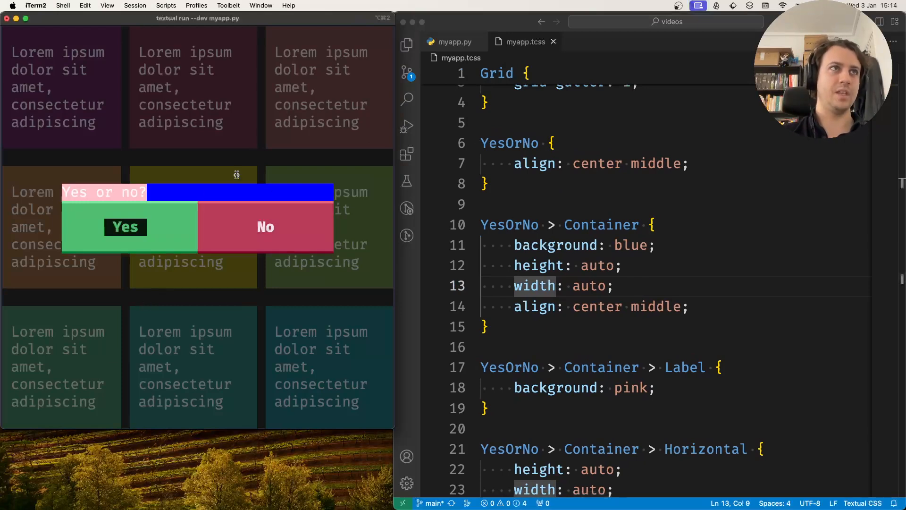
pyautogui.moveTo(278, 303)
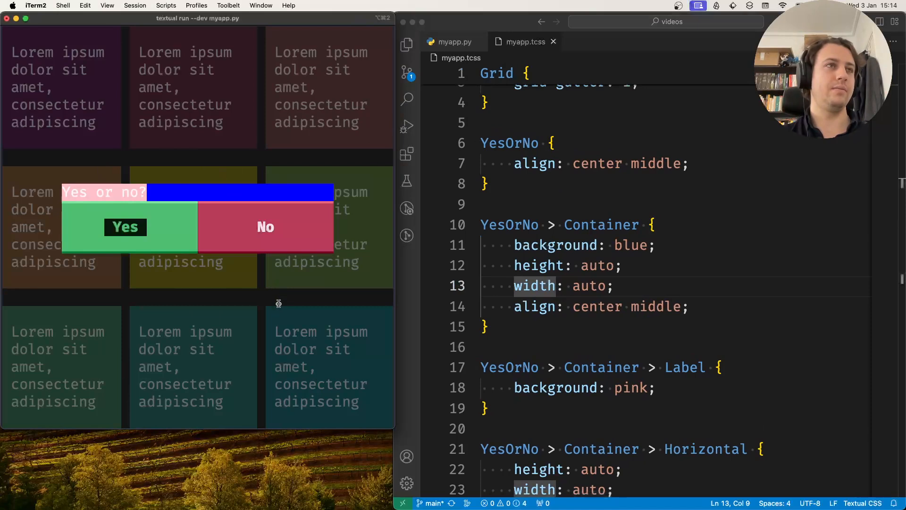
pyautogui.click(496, 142)
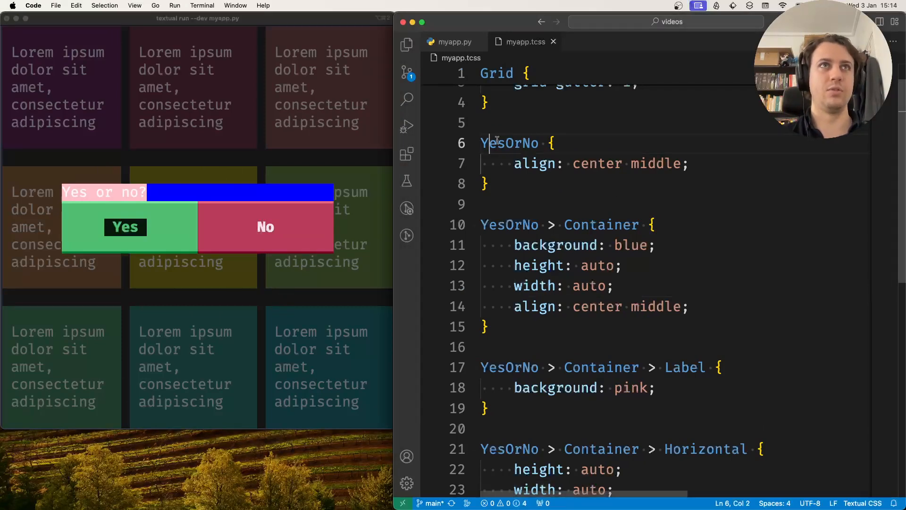
pyautogui.doubleClick(509, 142)
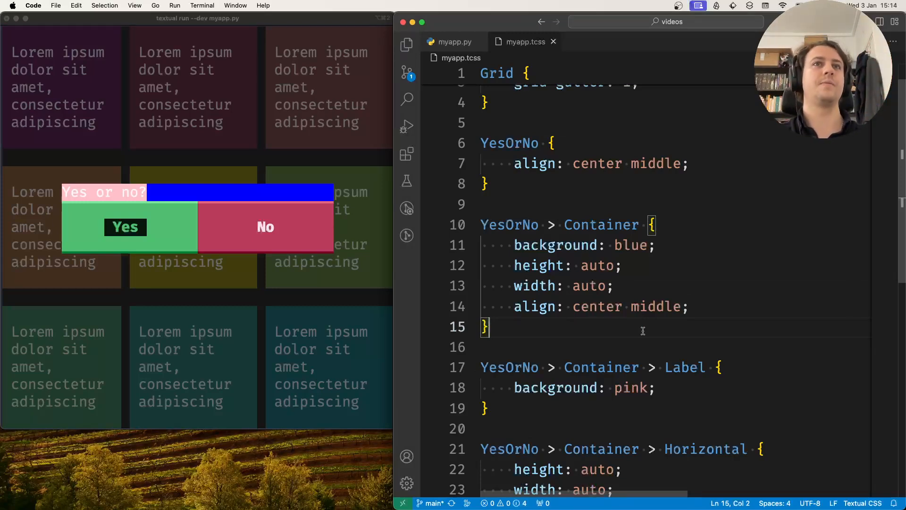
pyautogui.scroll(-3)
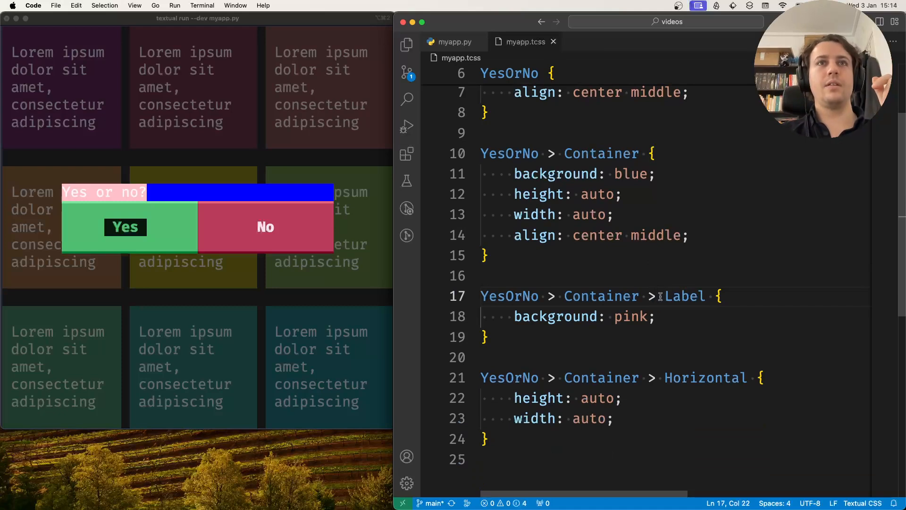
pyautogui.doubleClick(630, 317)
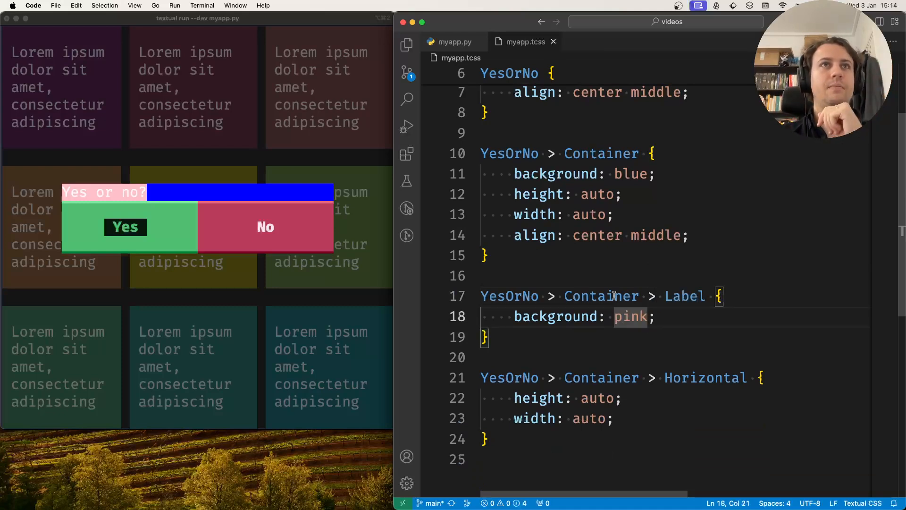
pyautogui.doubleClick(601, 153)
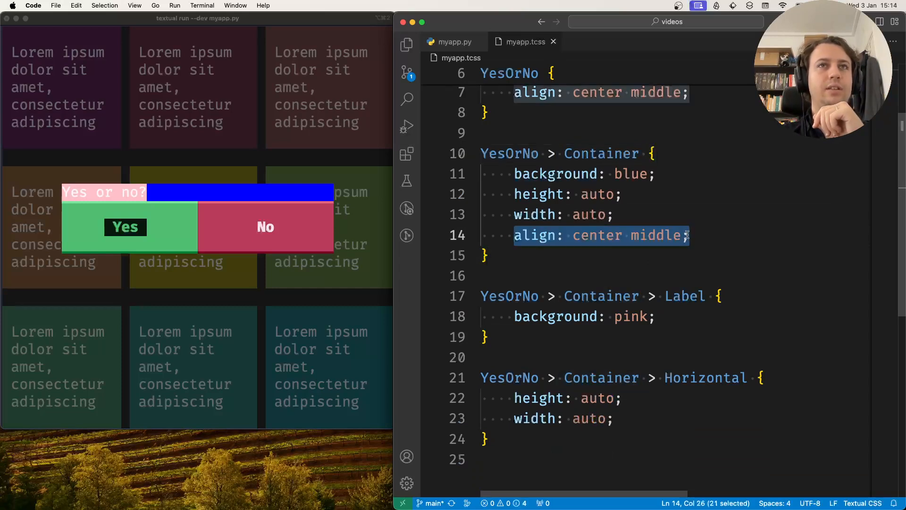
pyautogui.click(104, 199)
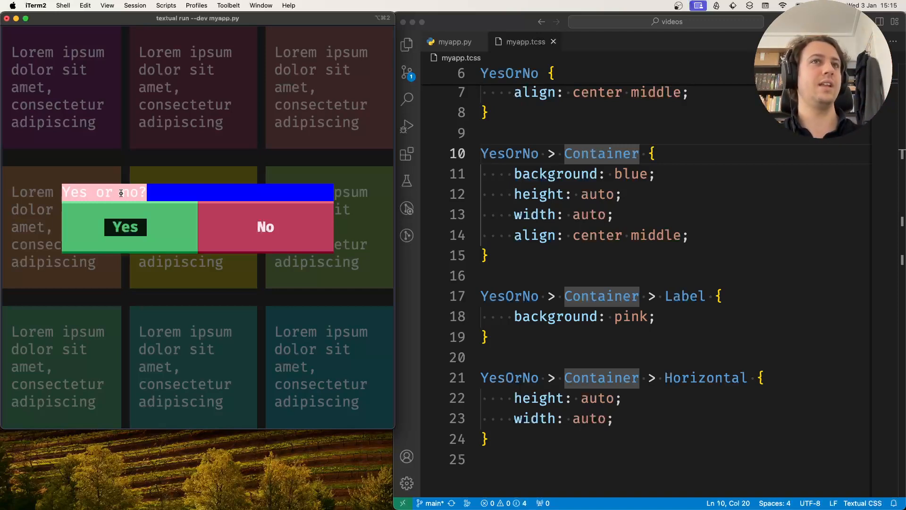
pyautogui.click(633, 173)
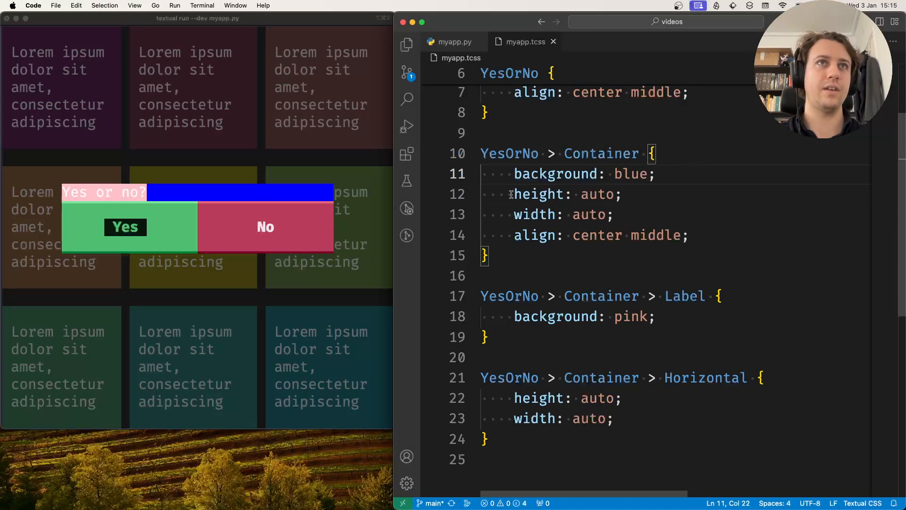
pyautogui.click(613, 215)
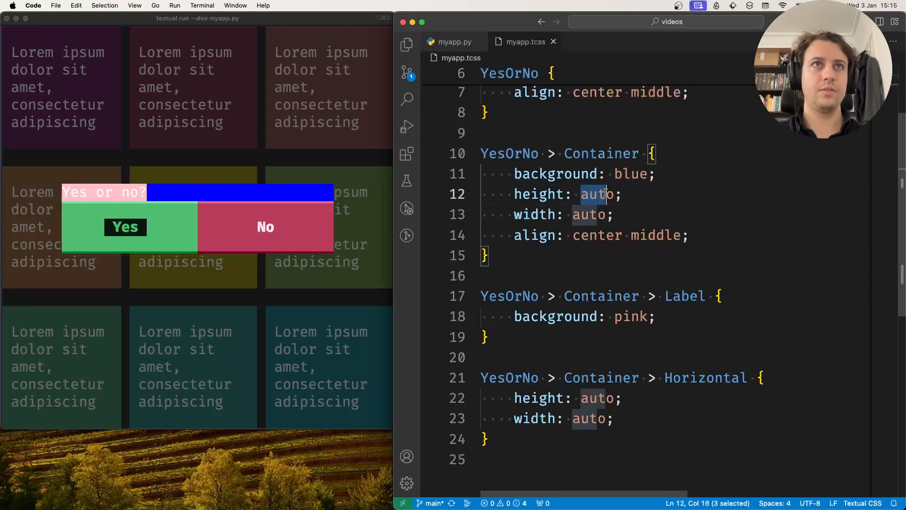
pyautogui.write('50%')
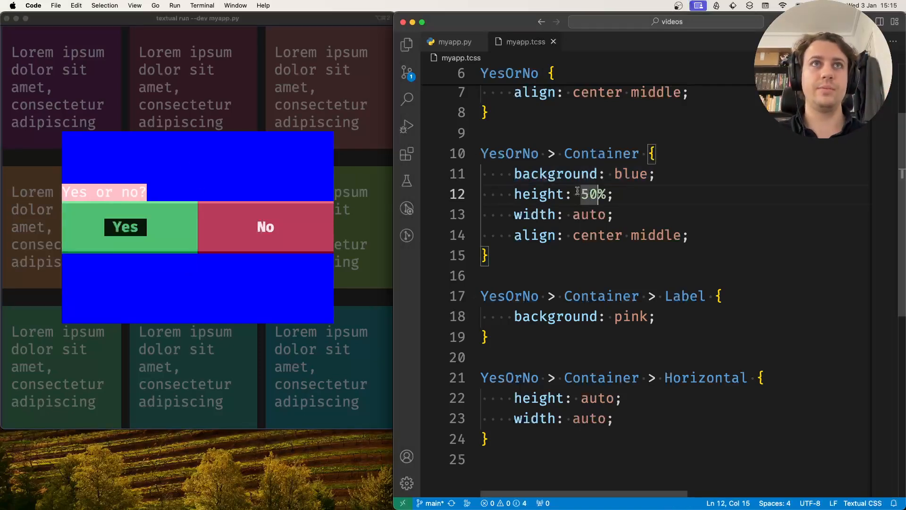
pyautogui.write('auto')
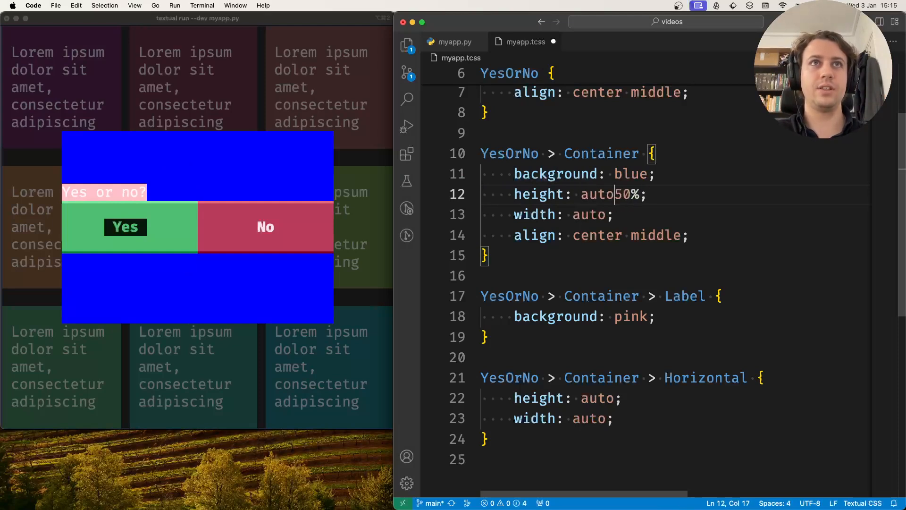
pyautogui.press('Backspace')
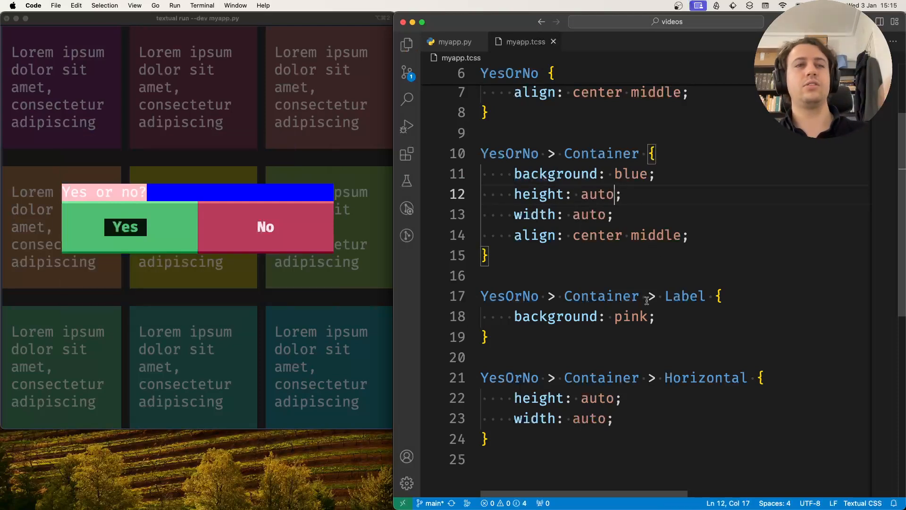
# Step: Give the Label rule width: 100% (after trying 1fr)
pyautogui.press('Return')
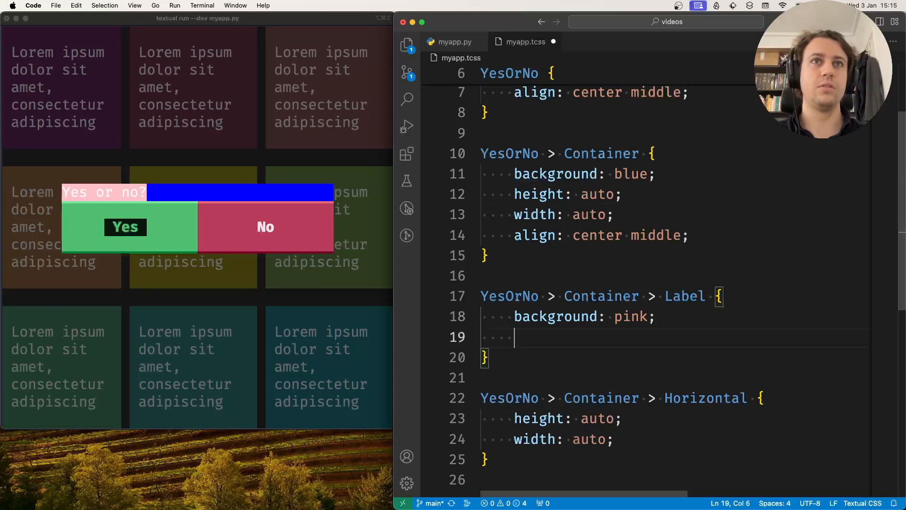
pyautogui.write('width:')
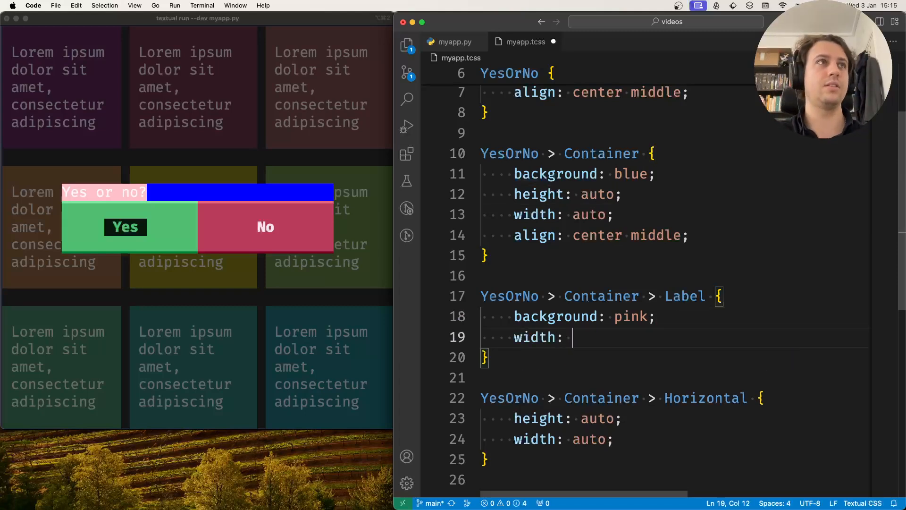
pyautogui.write('1fr')
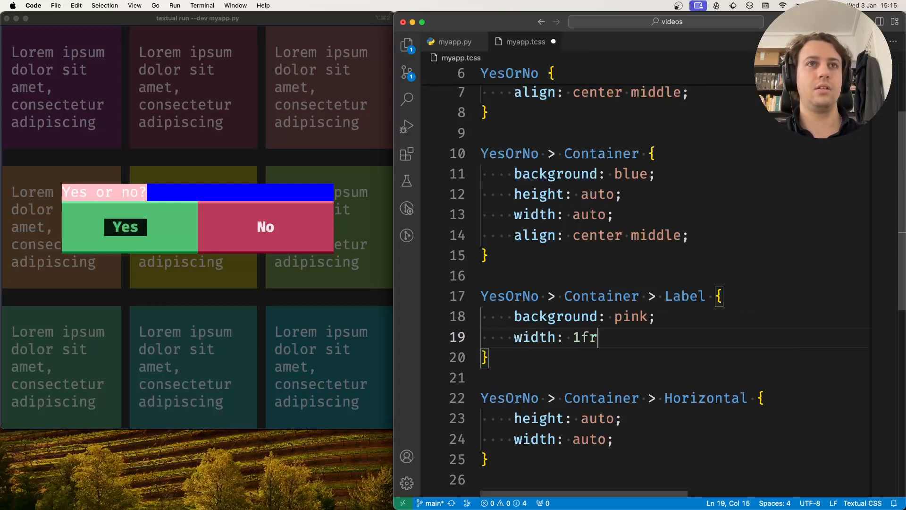
pyautogui.write(';')
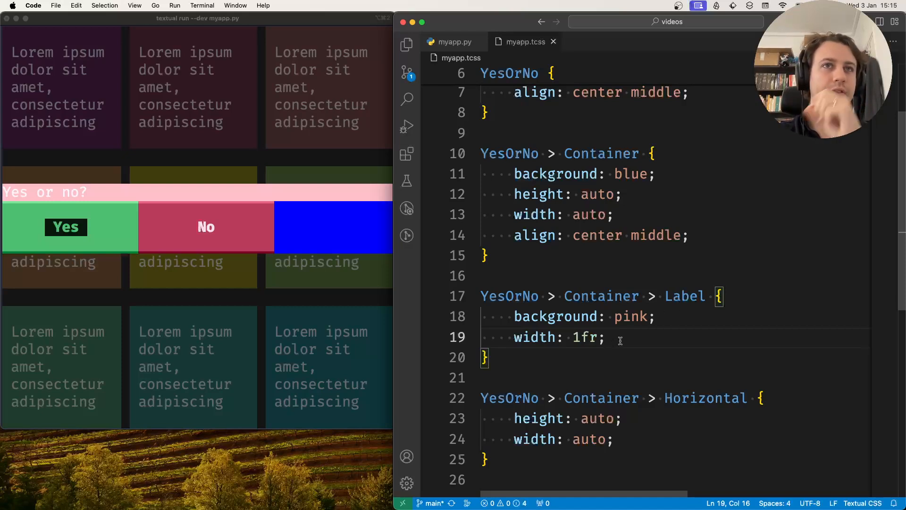
pyautogui.write('100%')
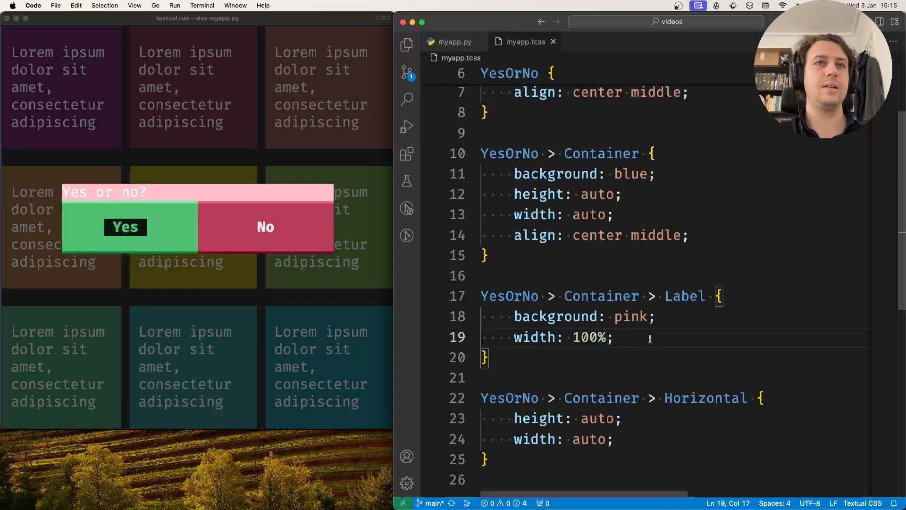
# Step: Add content-align: center middle to the Label rule so its text is centred
pyautogui.press('Return')
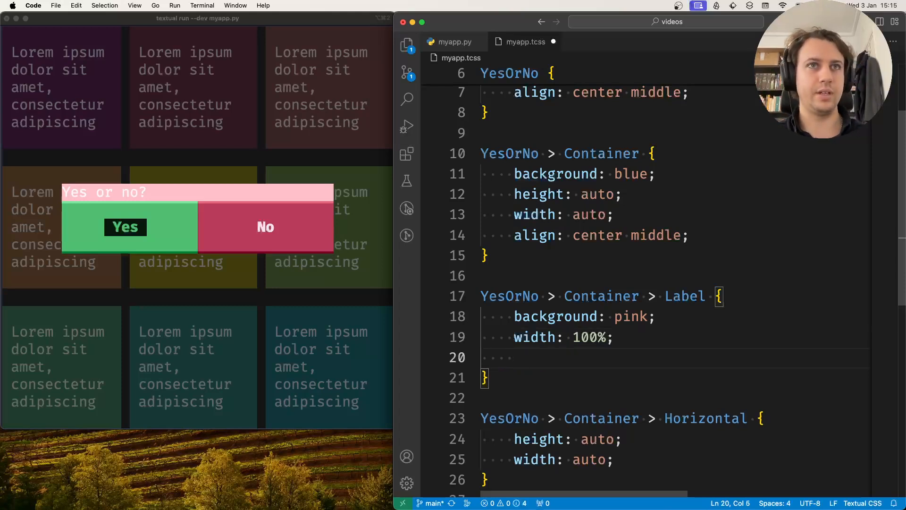
pyautogui.write('content')
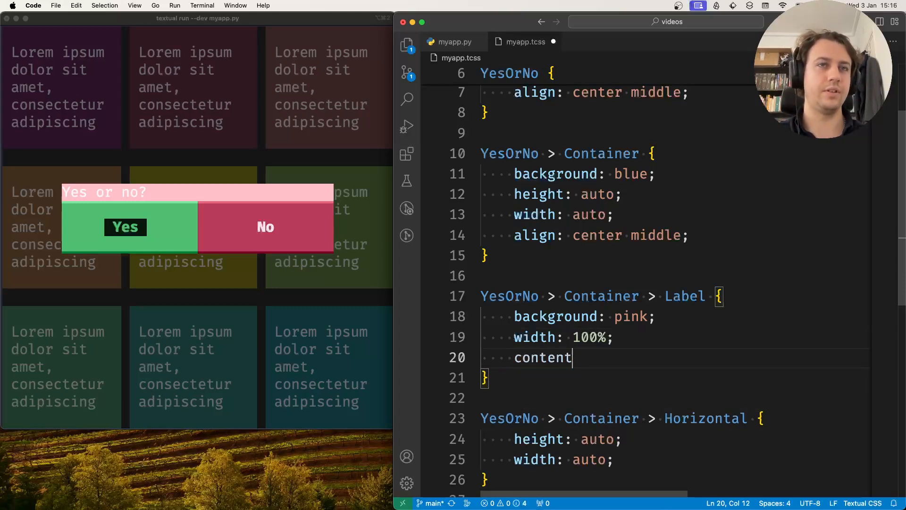
pyautogui.write('-align:')
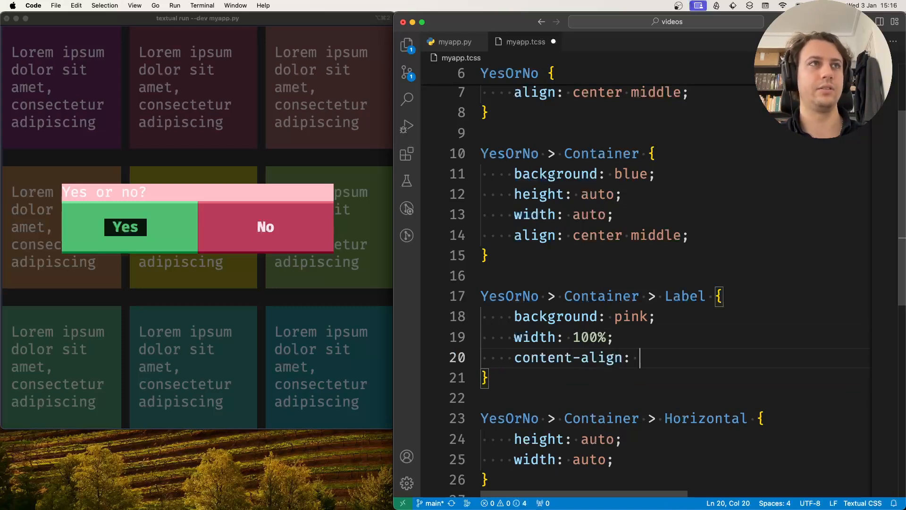
pyautogui.write('cne')
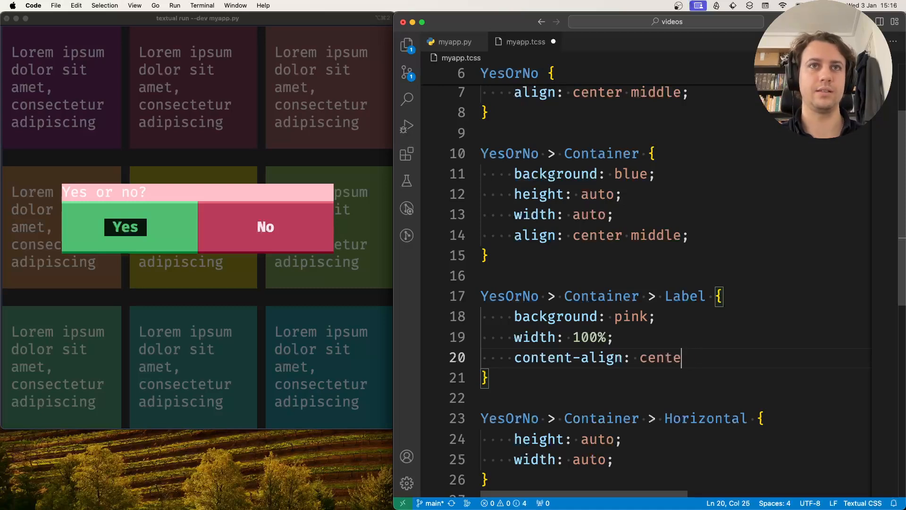
pyautogui.write('r middle;')
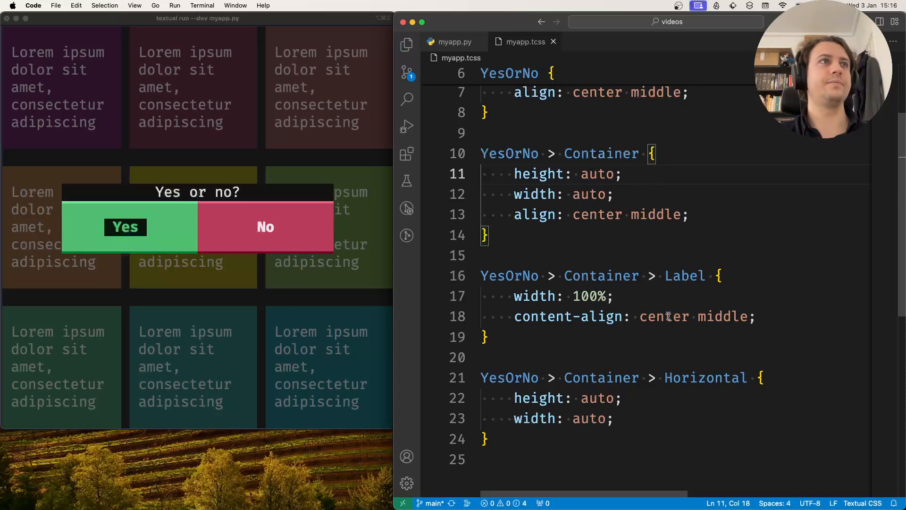
pyautogui.click(754, 317)
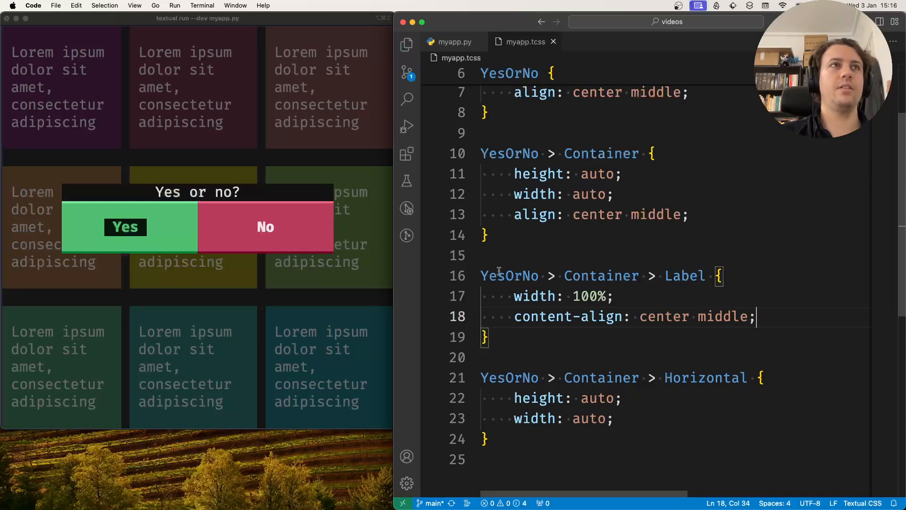
pyautogui.moveTo(66, 192)
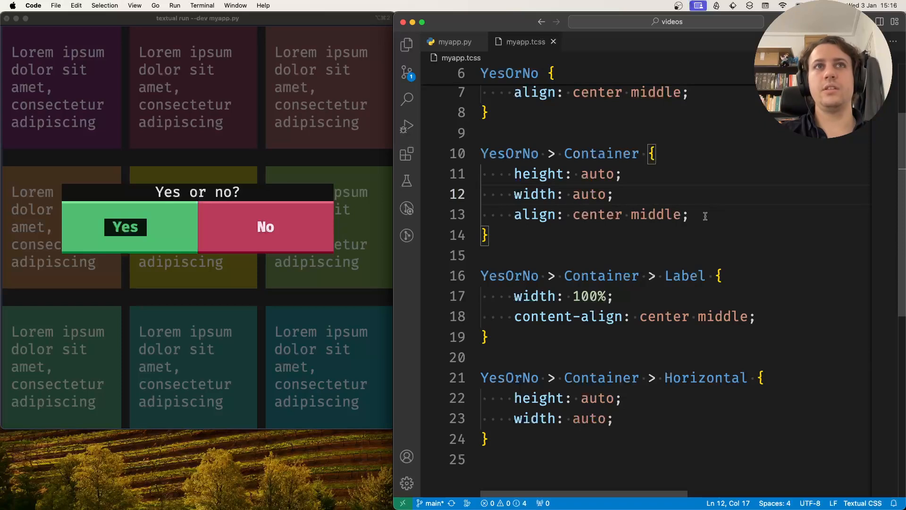
pyautogui.scroll(3)
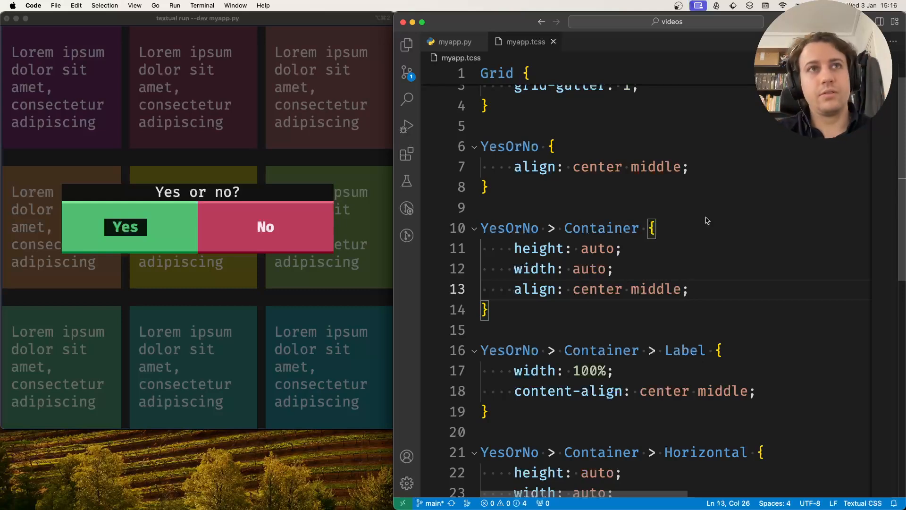
pyautogui.click(509, 228)
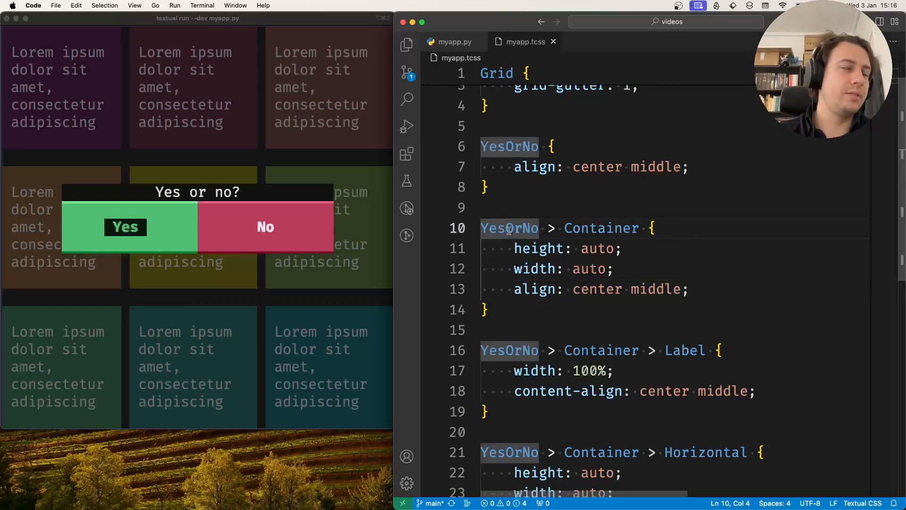
pyautogui.doubleClick(509, 227)
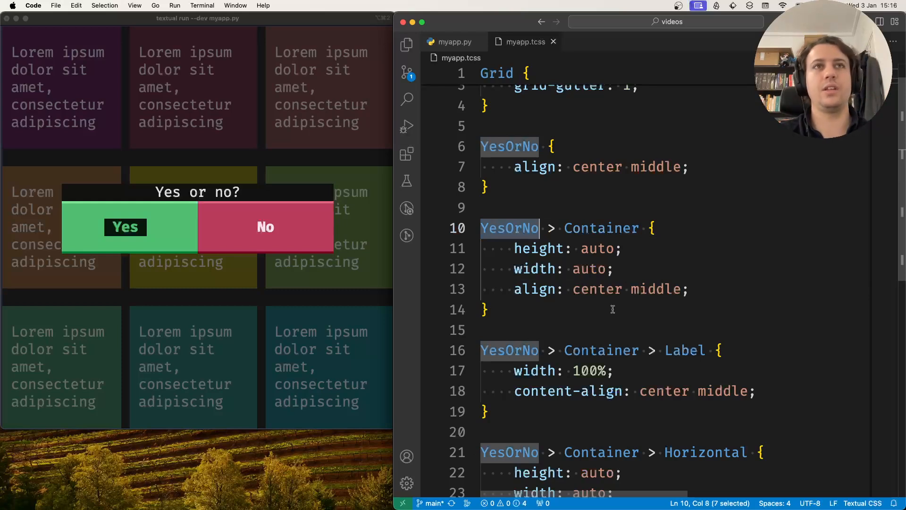